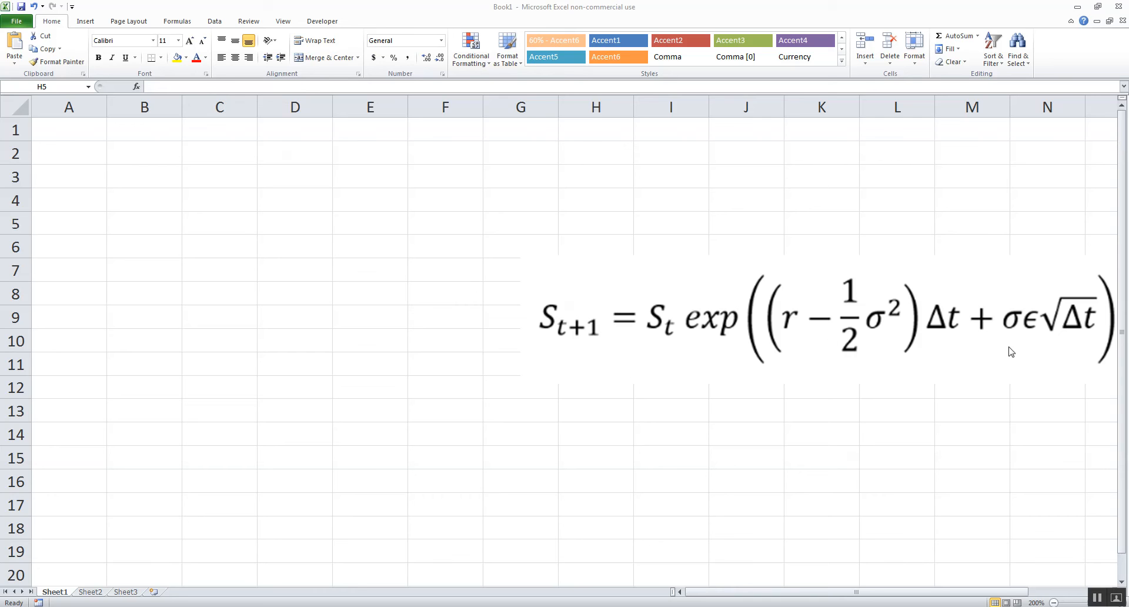
{"action": "mouse_move", "coordinate": [888, 343]}
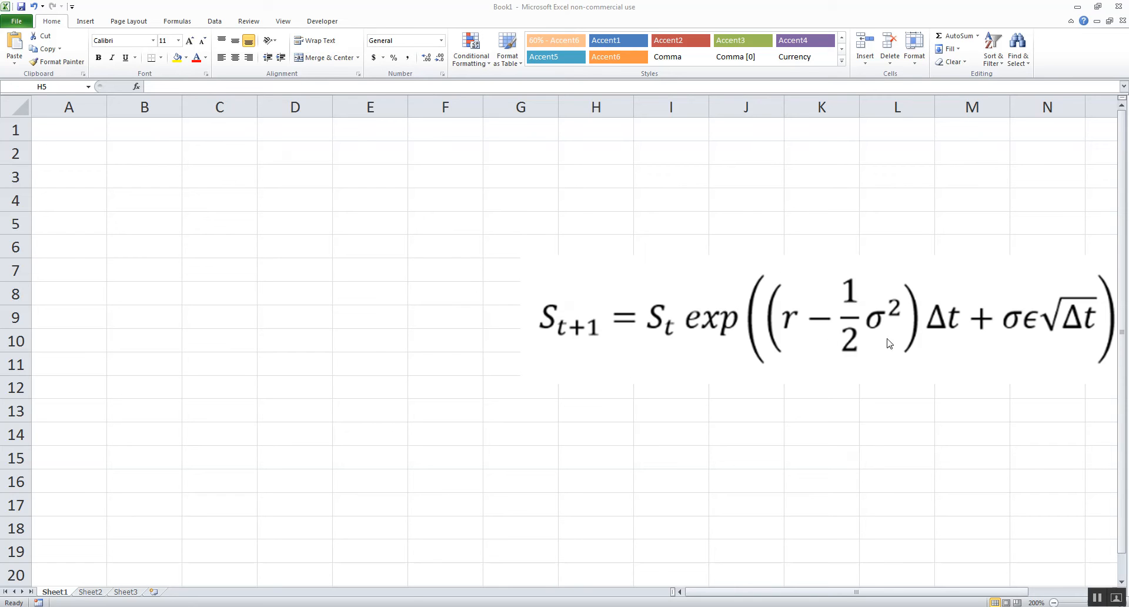
{"action": "mouse_move", "coordinate": [1035, 322]}
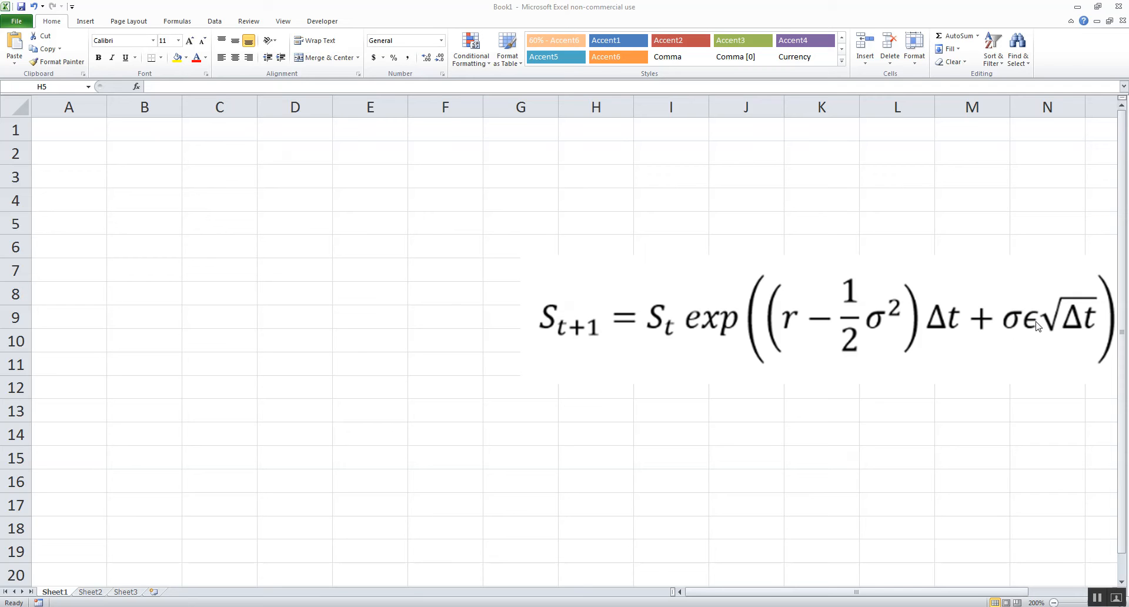
{"action": "mouse_move", "coordinate": [472, 133]}
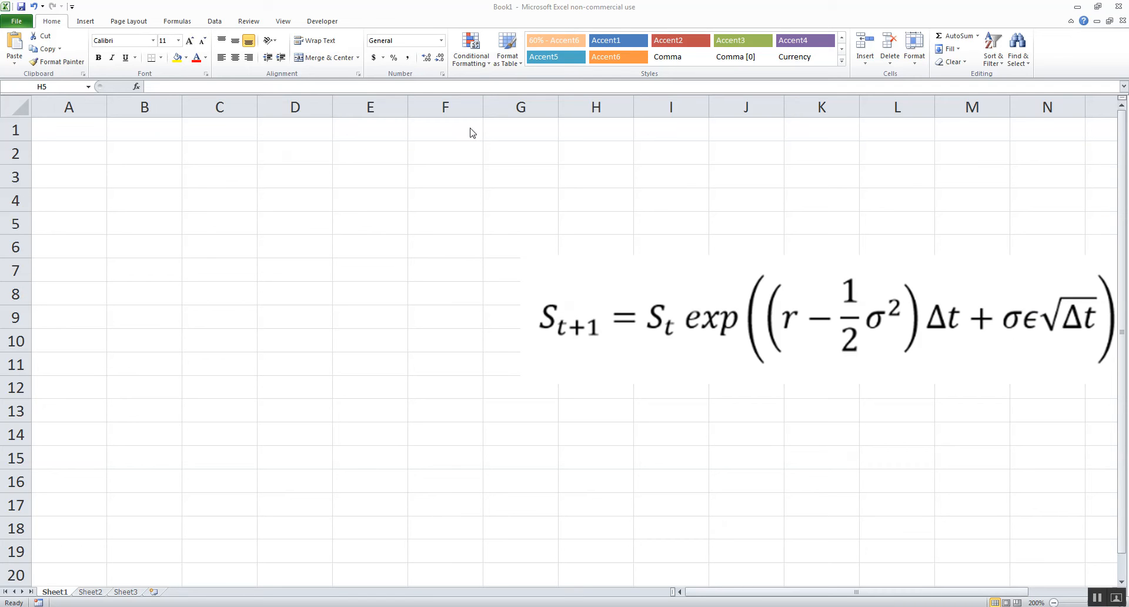
{"action": "mouse_move", "coordinate": [451, 133]}
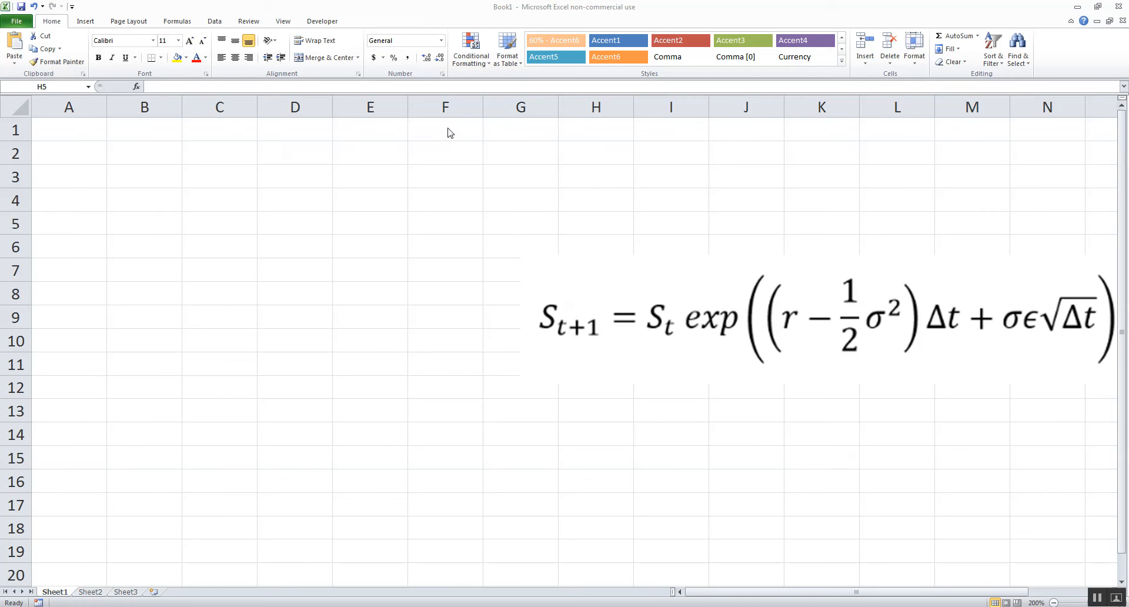
Enter =NORM.INV(RAND(),0,1) in F1 to get a random standard-normal draw
{"action": "left_click", "coordinate": [444, 129]}
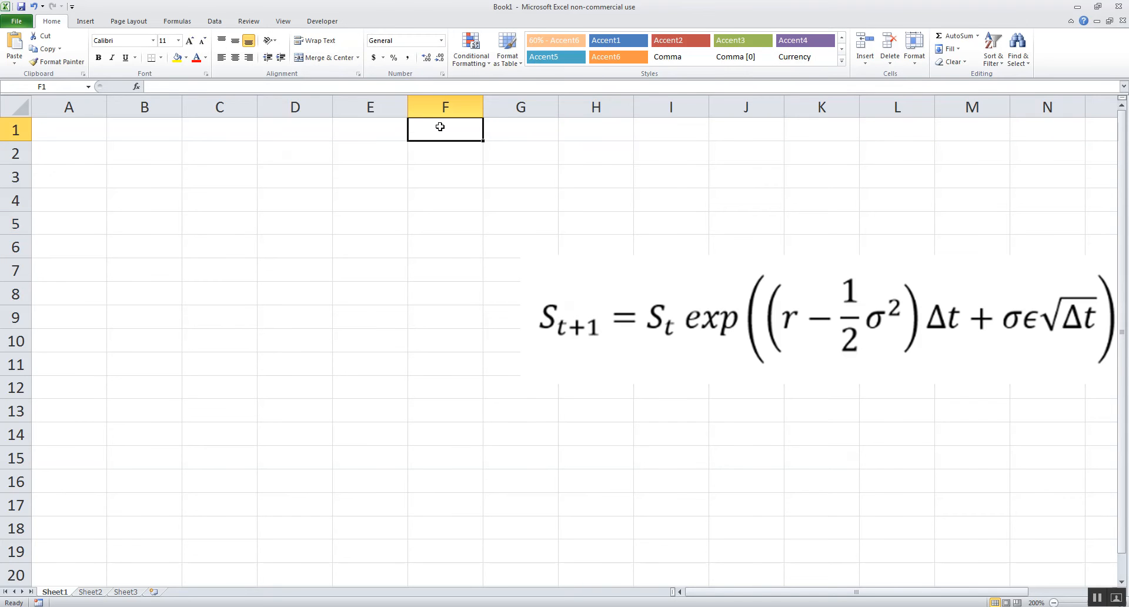
{"action": "type", "text": "="}
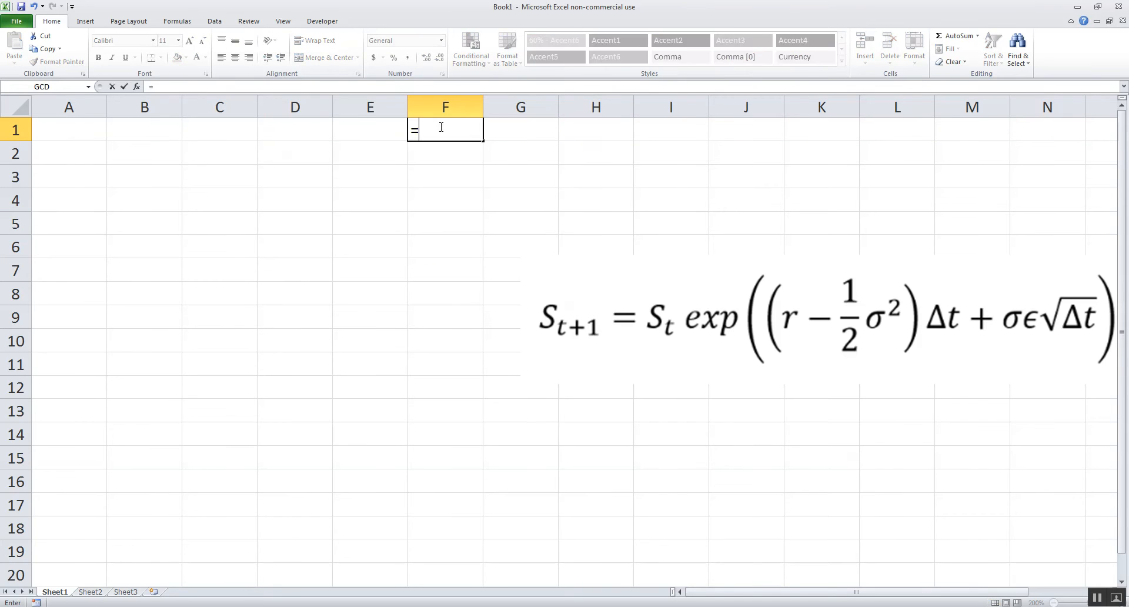
{"action": "type", "text": "norm"}
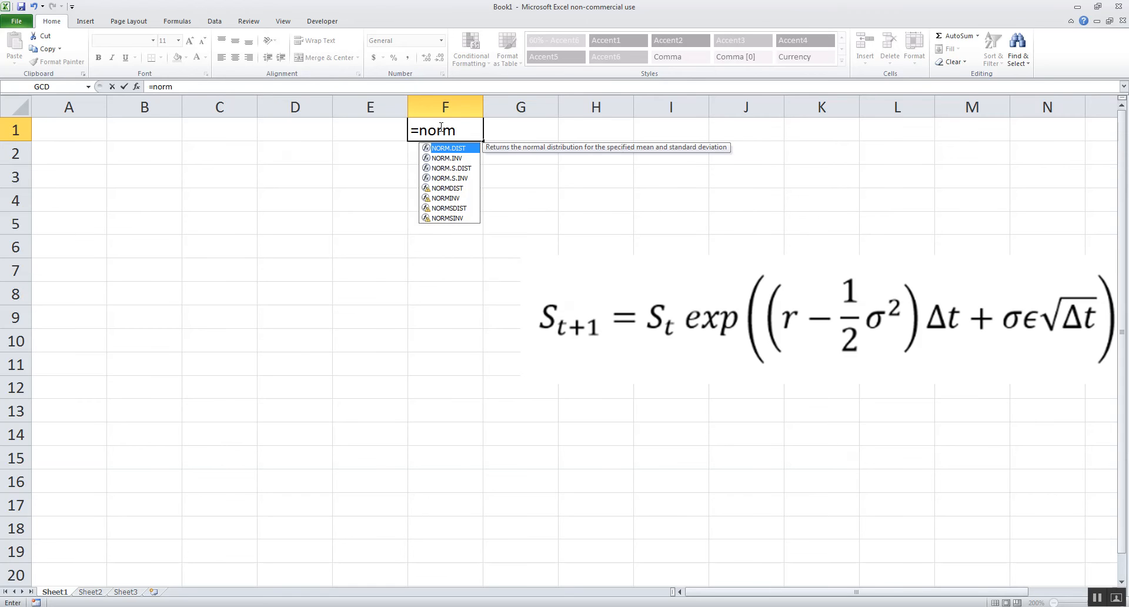
{"action": "type", "text": ".inv"}
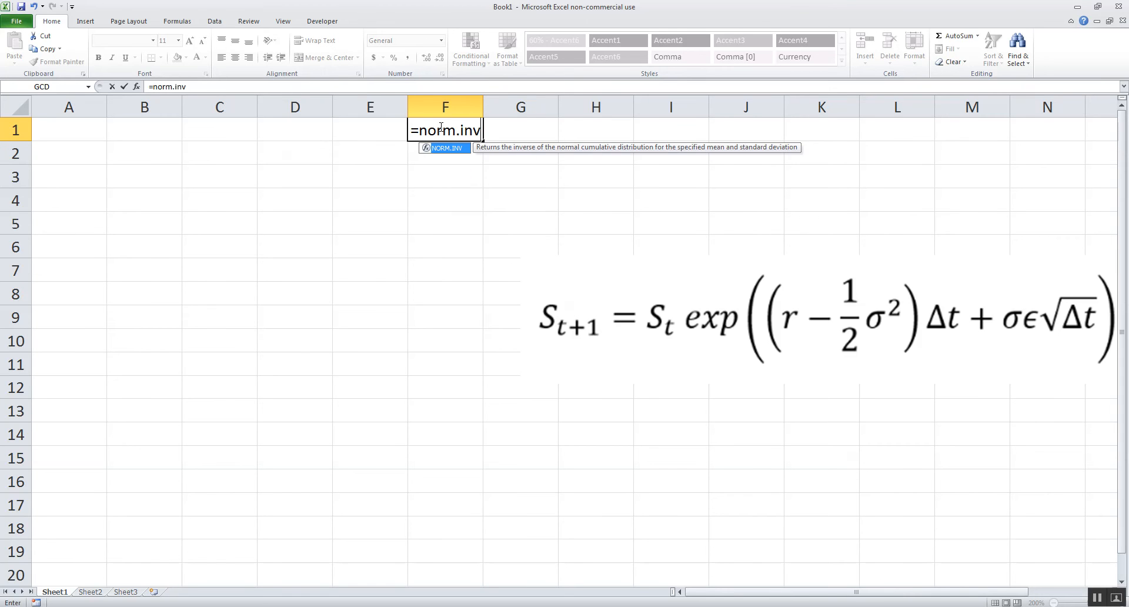
{"action": "type", "text": "("}
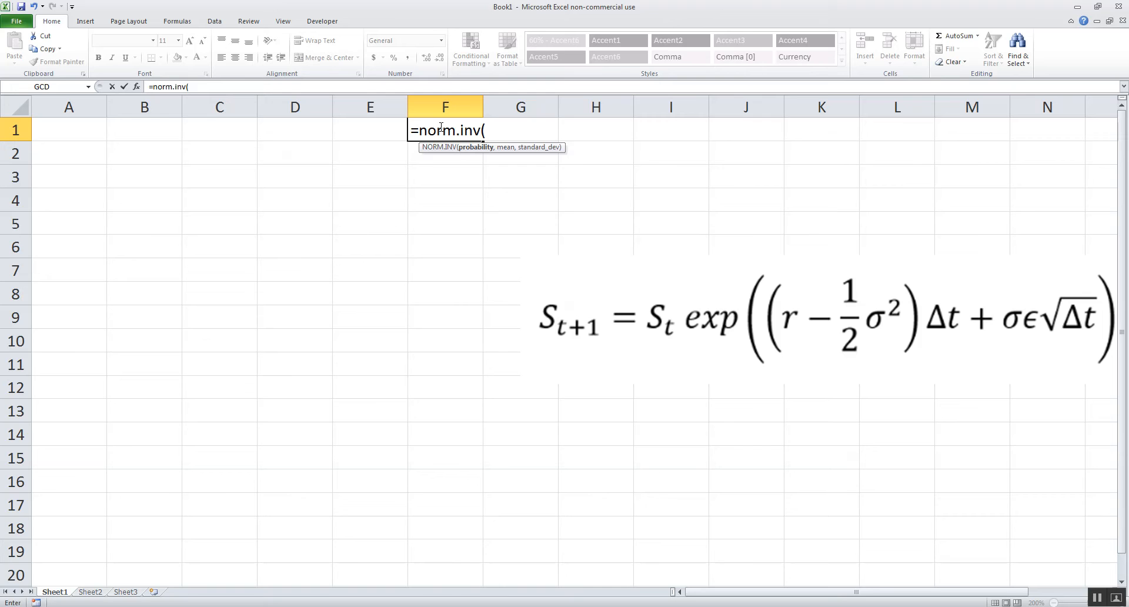
{"action": "type", "text": "rand()"}
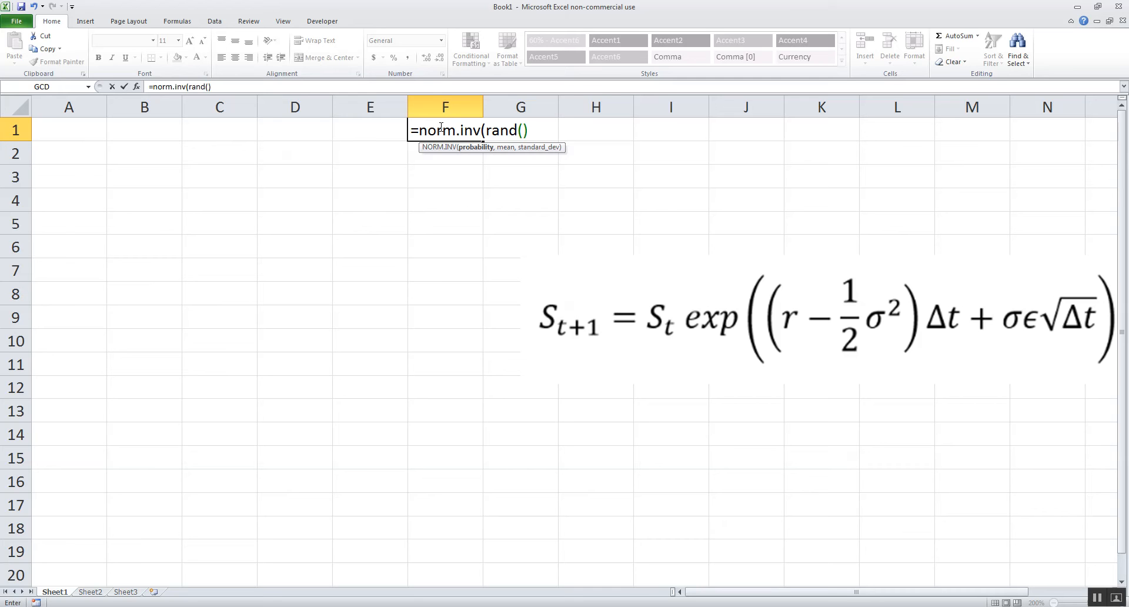
{"action": "type", "text": ","}
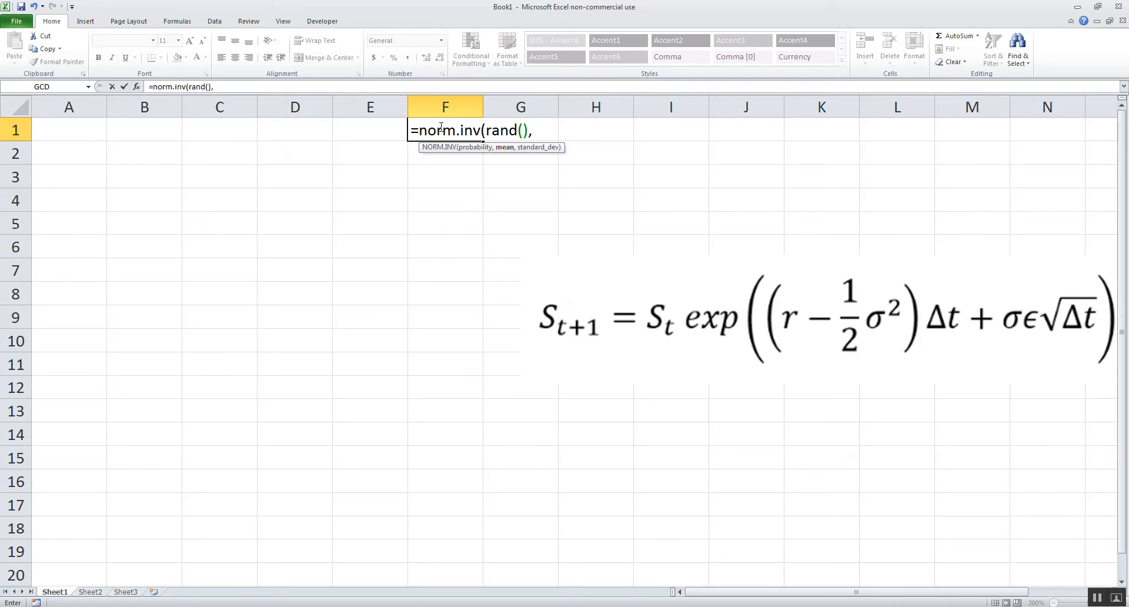
{"action": "type", "text": "0"}
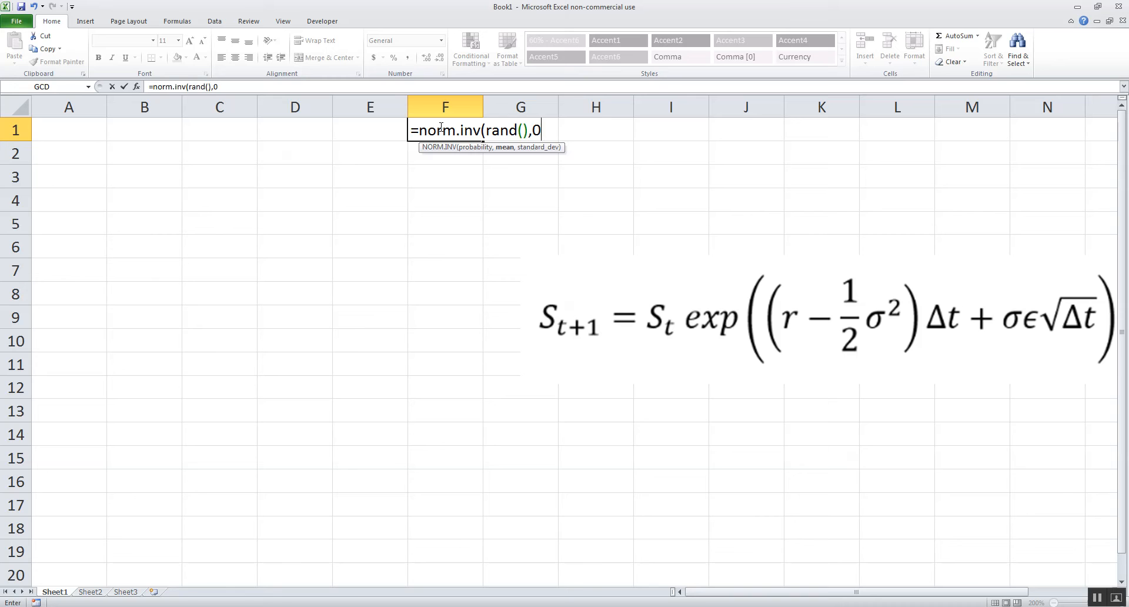
{"action": "type", "text": "1"}
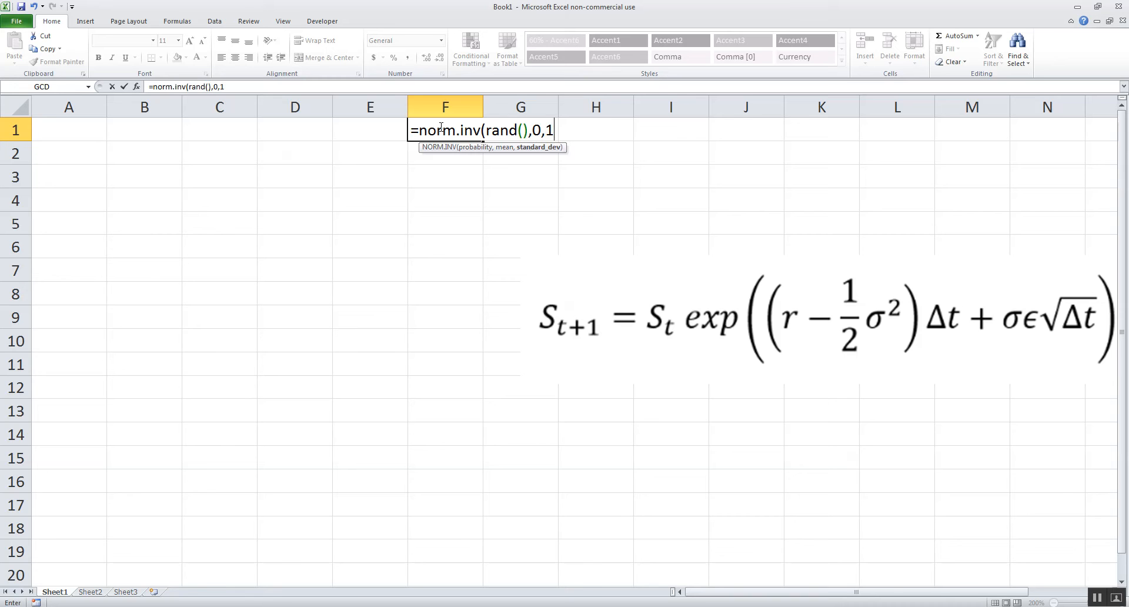
{"action": "type", "text": ")"}
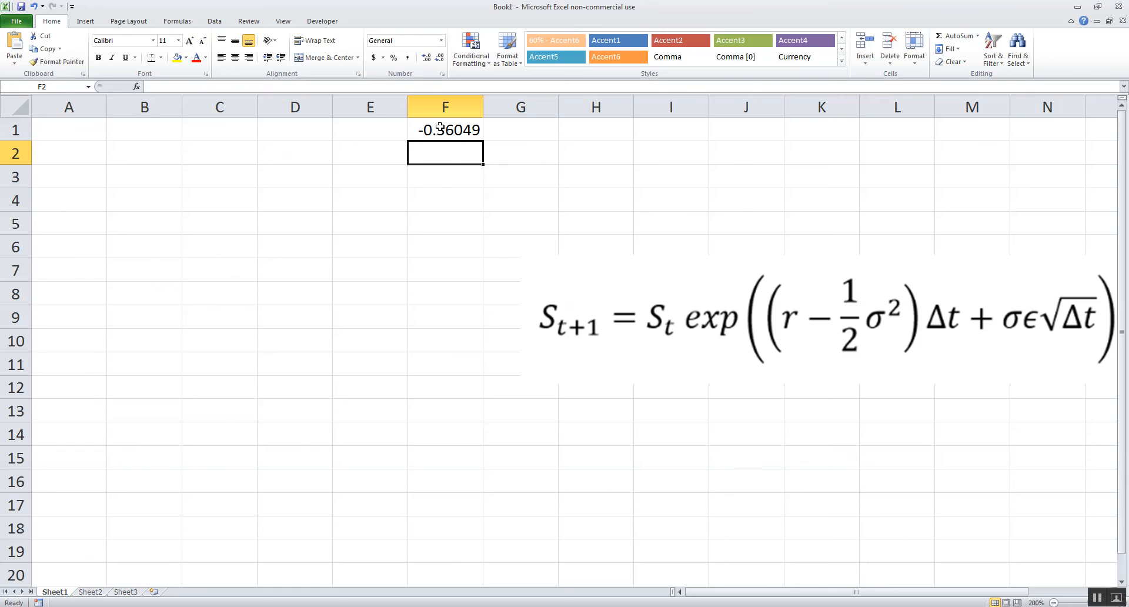
{"action": "mouse_move", "coordinate": [451, 159]}
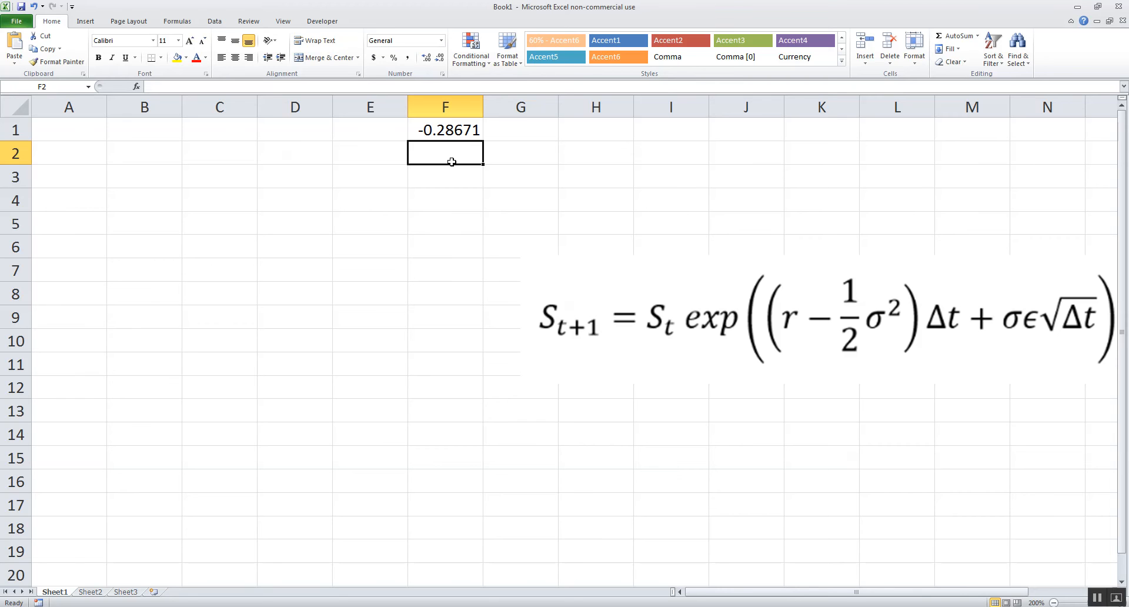
{"action": "type", "text": "=randb"}
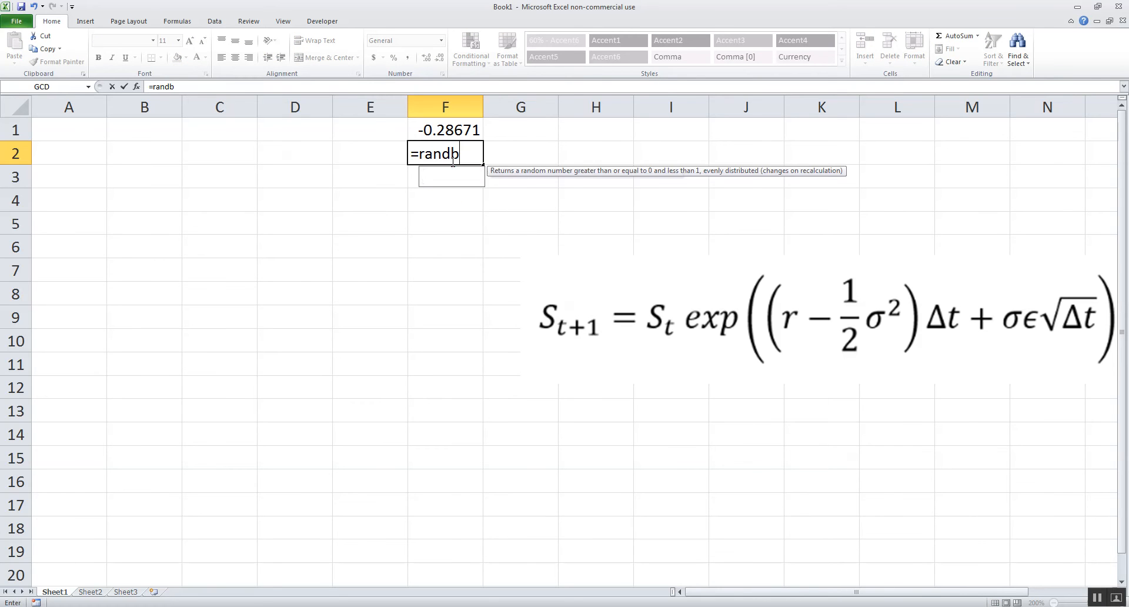
{"action": "type", "text": "etween("}
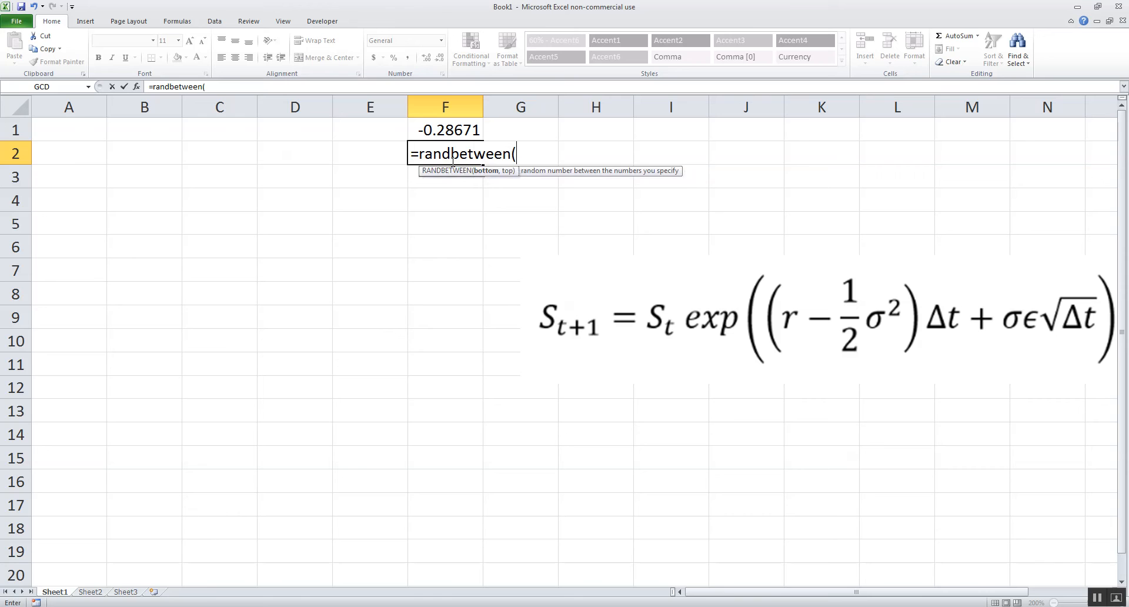
{"action": "type", "text": "-3,3)"}
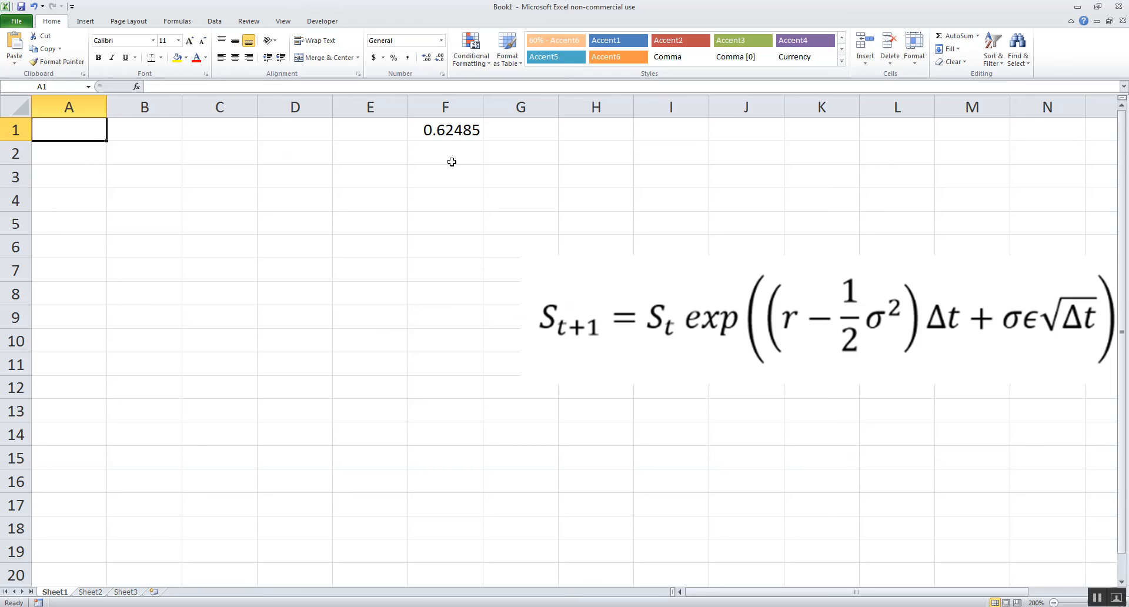
{"action": "mouse_move", "coordinate": [582, 344]}
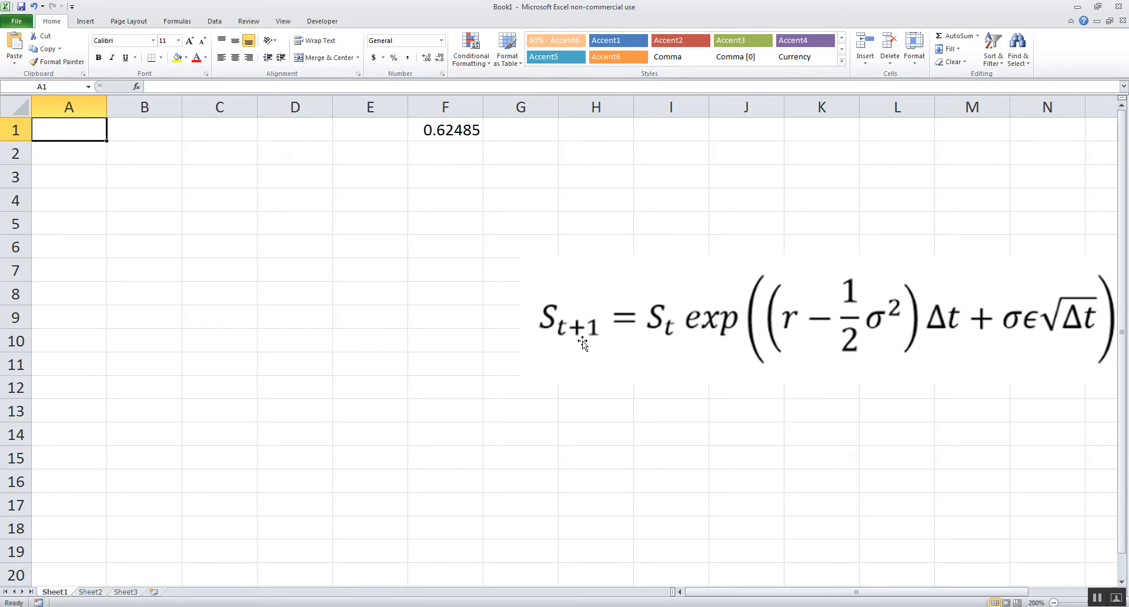
{"action": "mouse_move", "coordinate": [681, 341]}
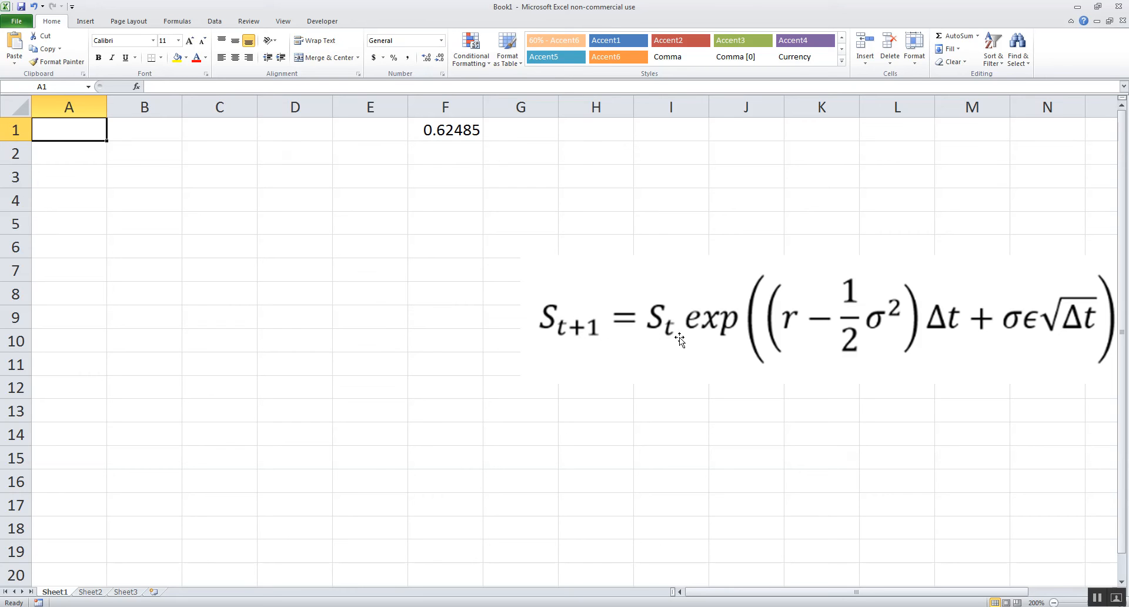
Label the t = 1 step as S2 = S1 * exp(___) in row 13
{"action": "left_click", "coordinate": [444, 200]}
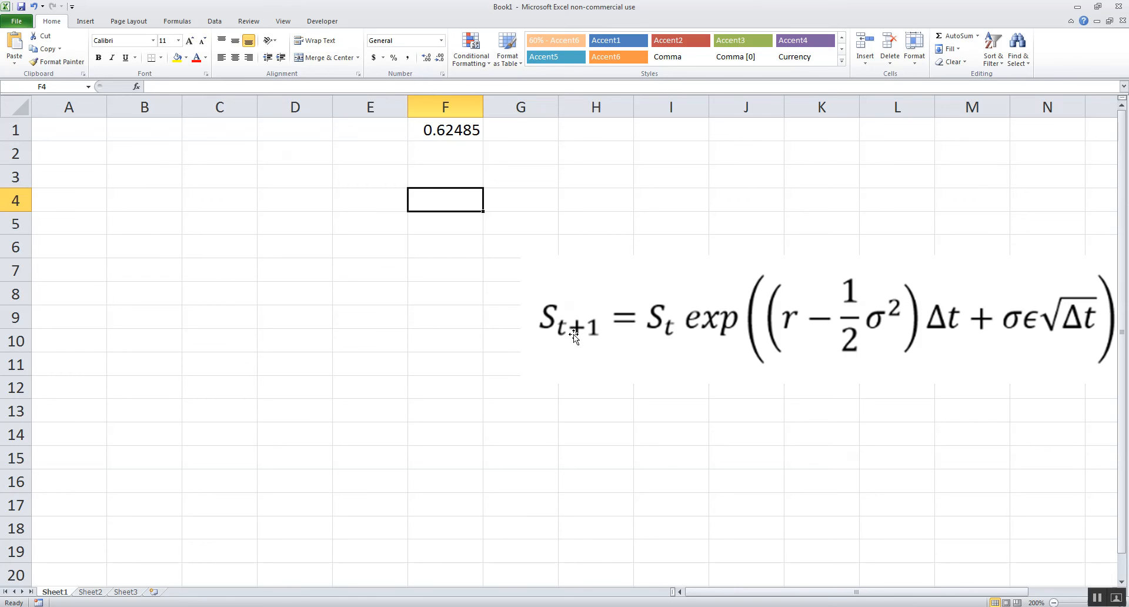
{"action": "left_click", "coordinate": [445, 410]}
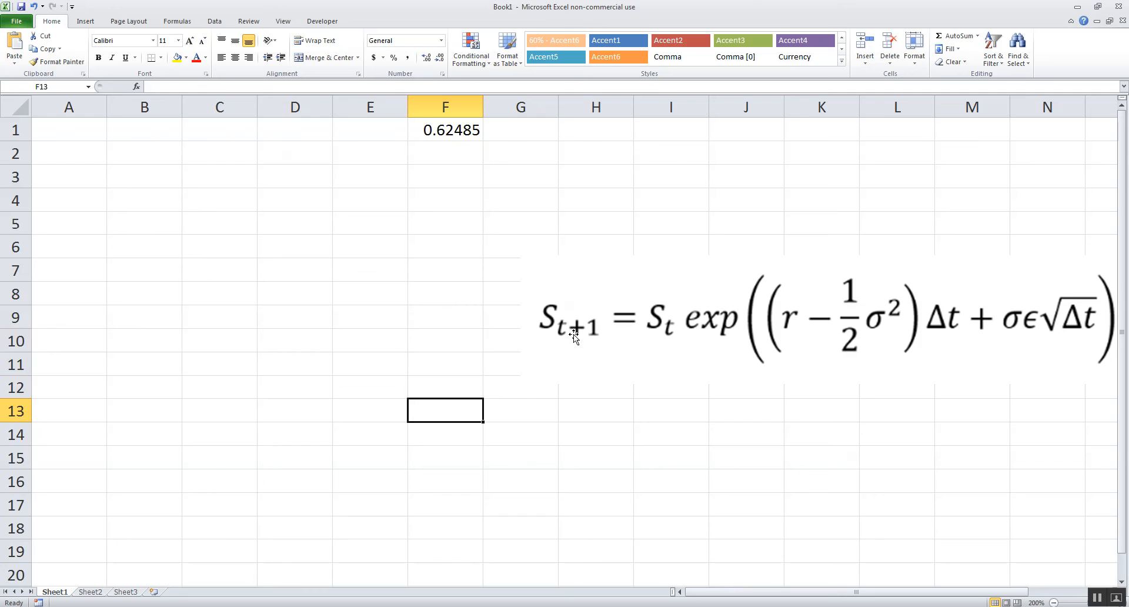
{"action": "type", "text": "t = 1"}
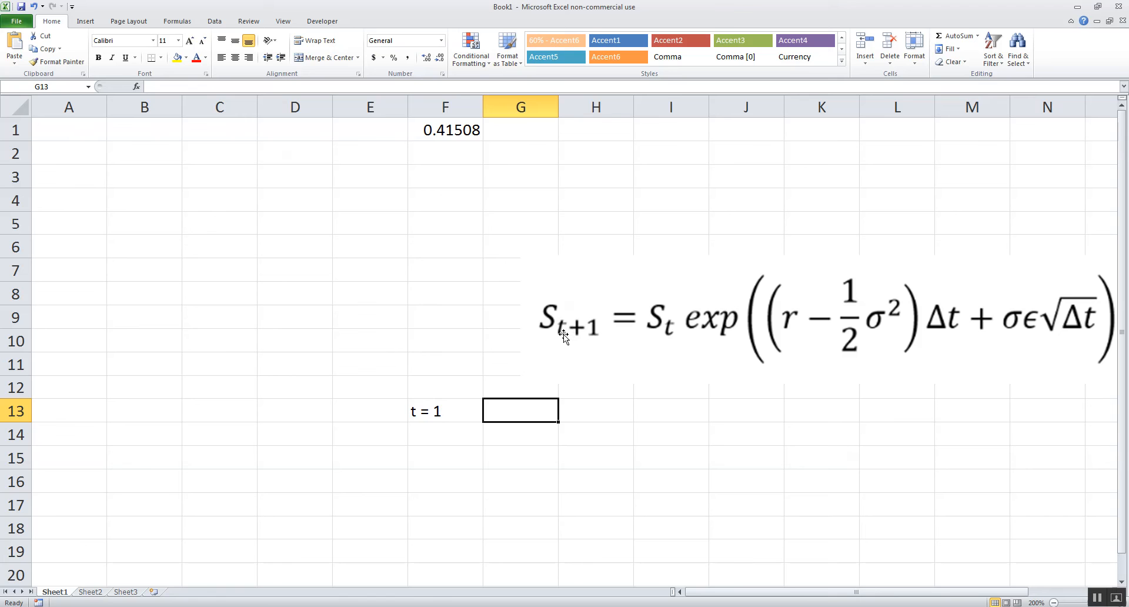
{"action": "type", "text": "S"}
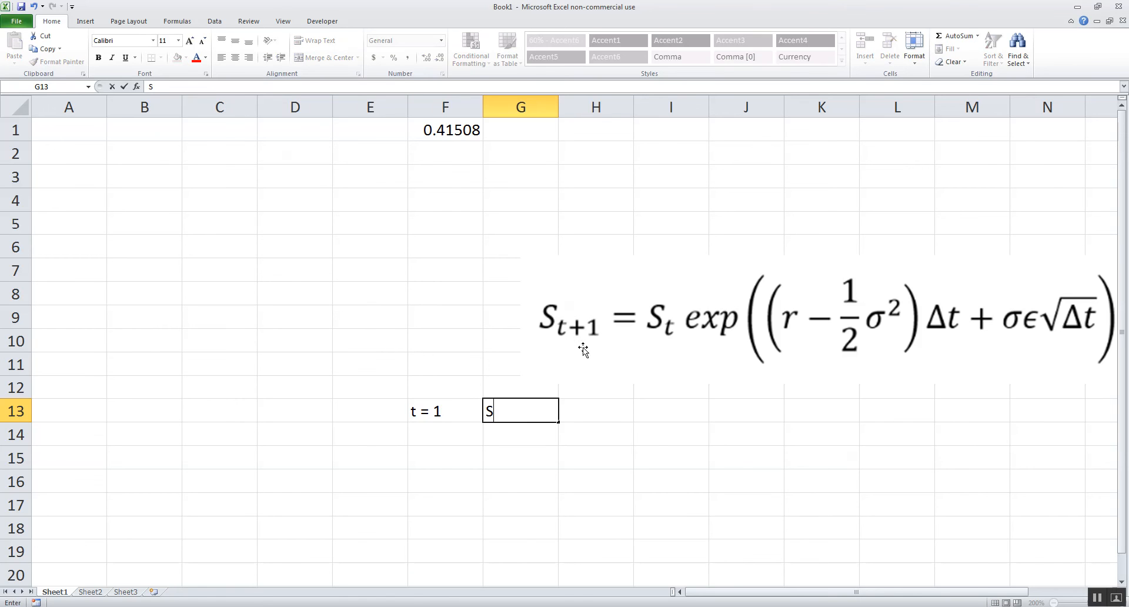
{"action": "type", "text": "2"}
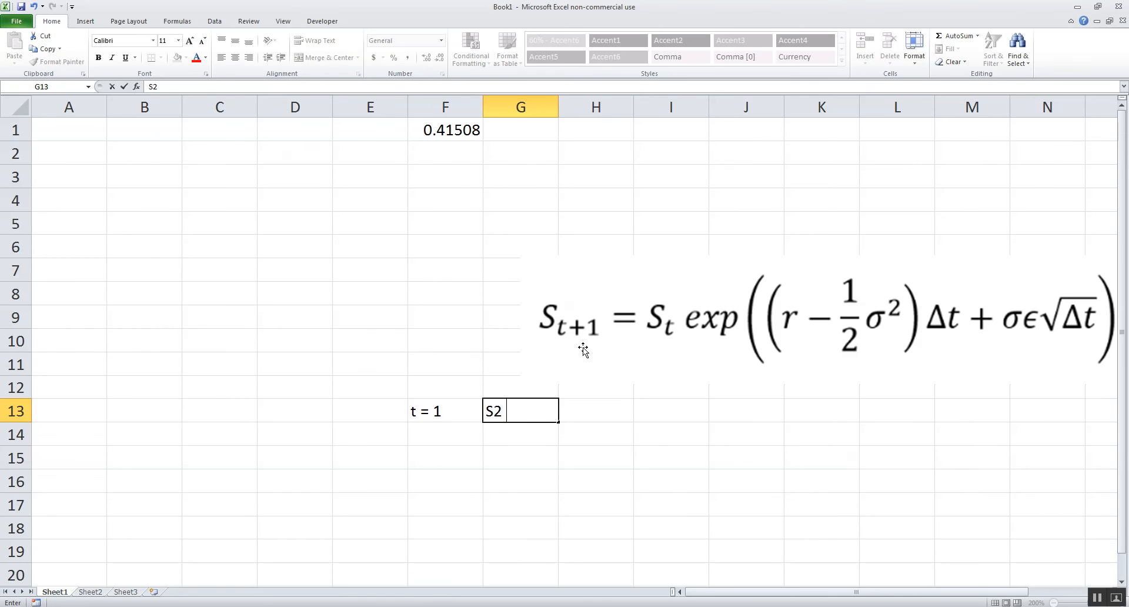
{"action": "type", "text": "="}
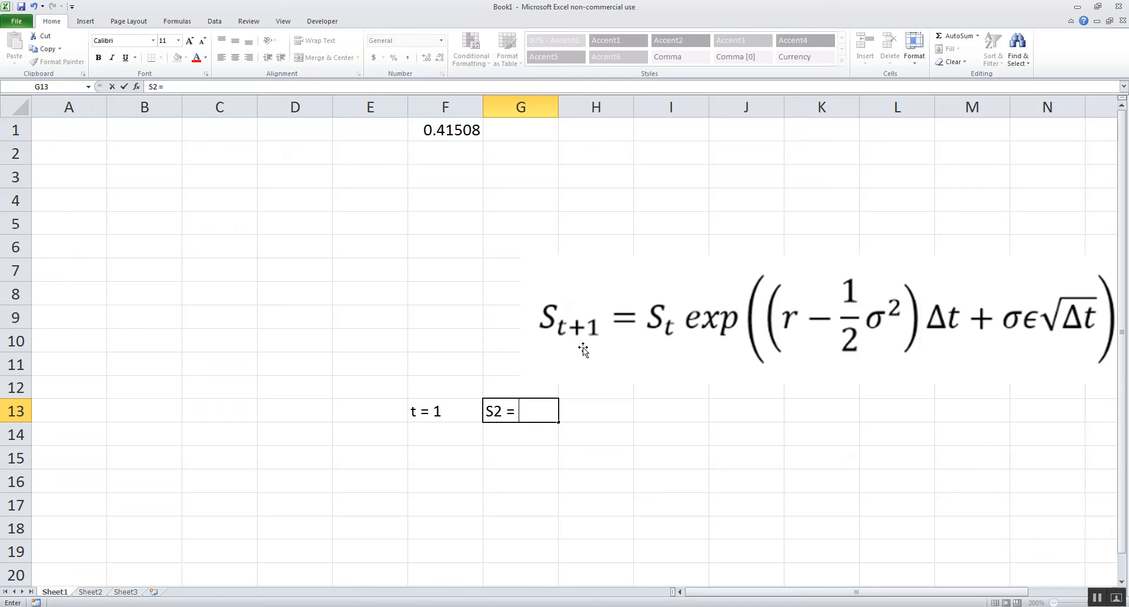
{"action": "mouse_move", "coordinate": [668, 324]}
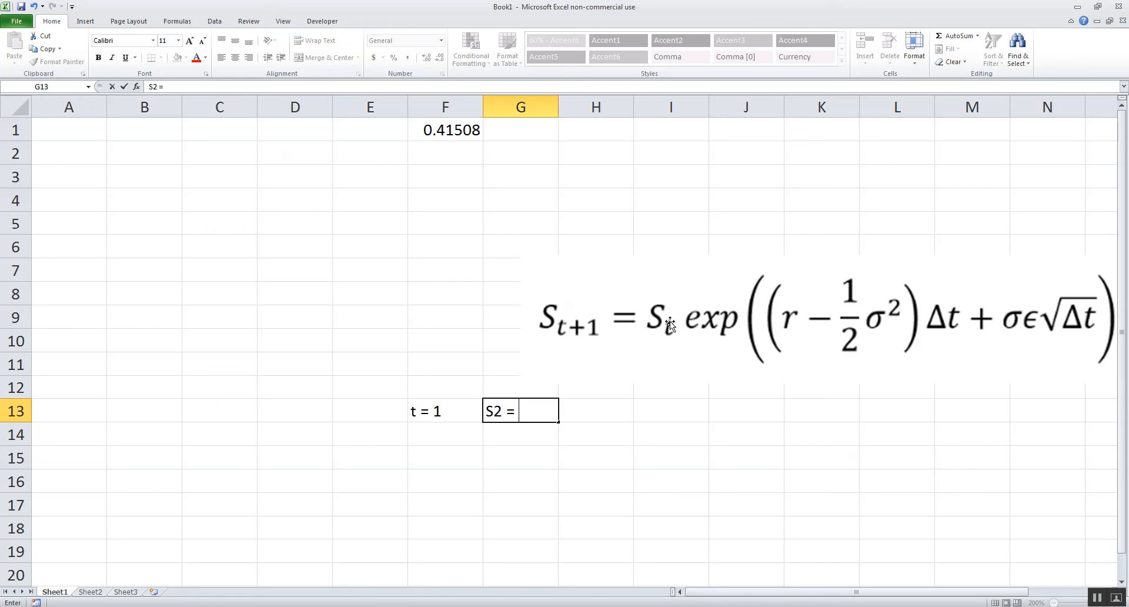
{"action": "type", "text": "S"}
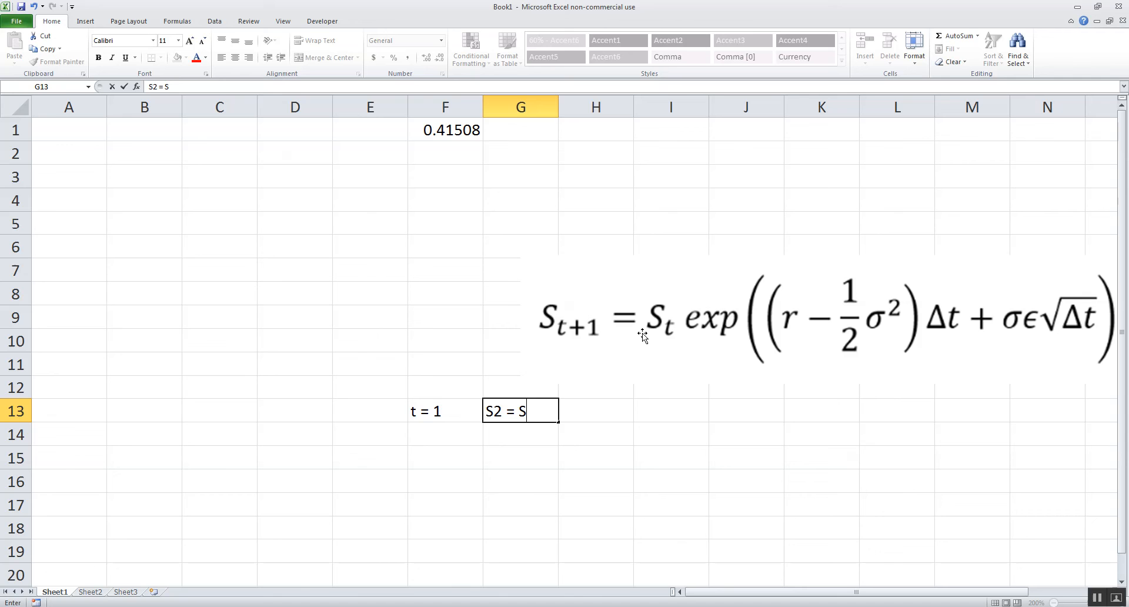
{"action": "type", "text": "1 *"}
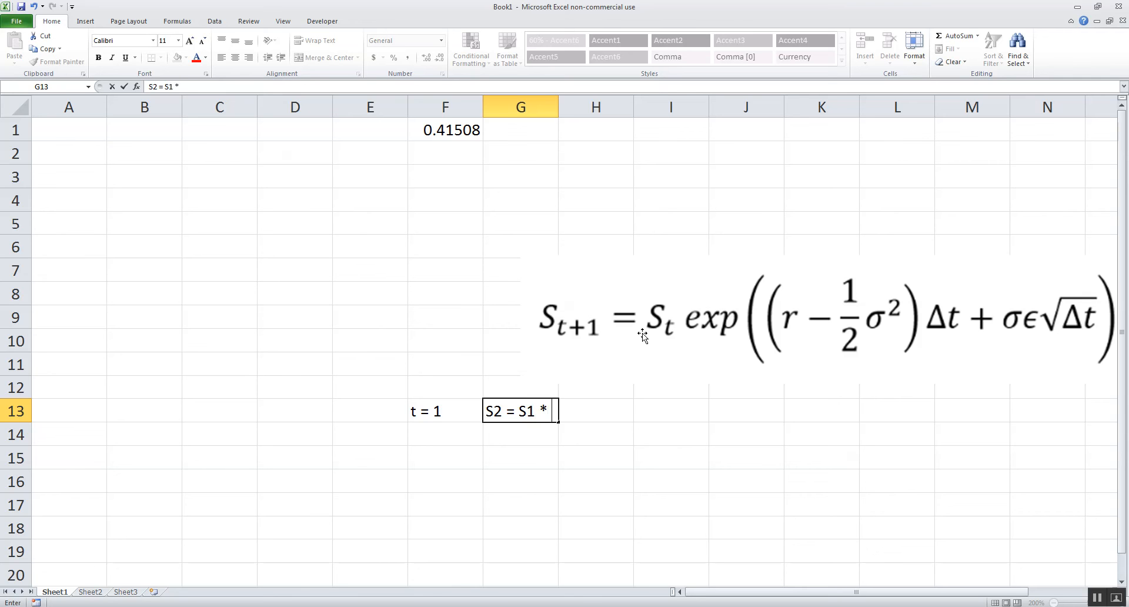
{"action": "type", "text": "exp"}
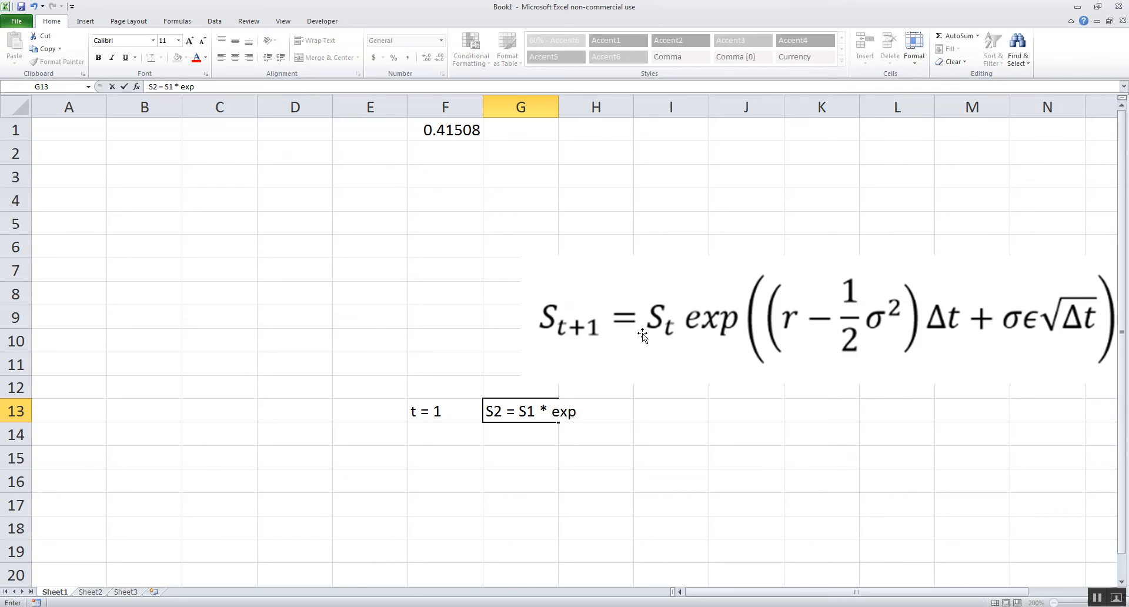
{"action": "type", "text": "(___"}
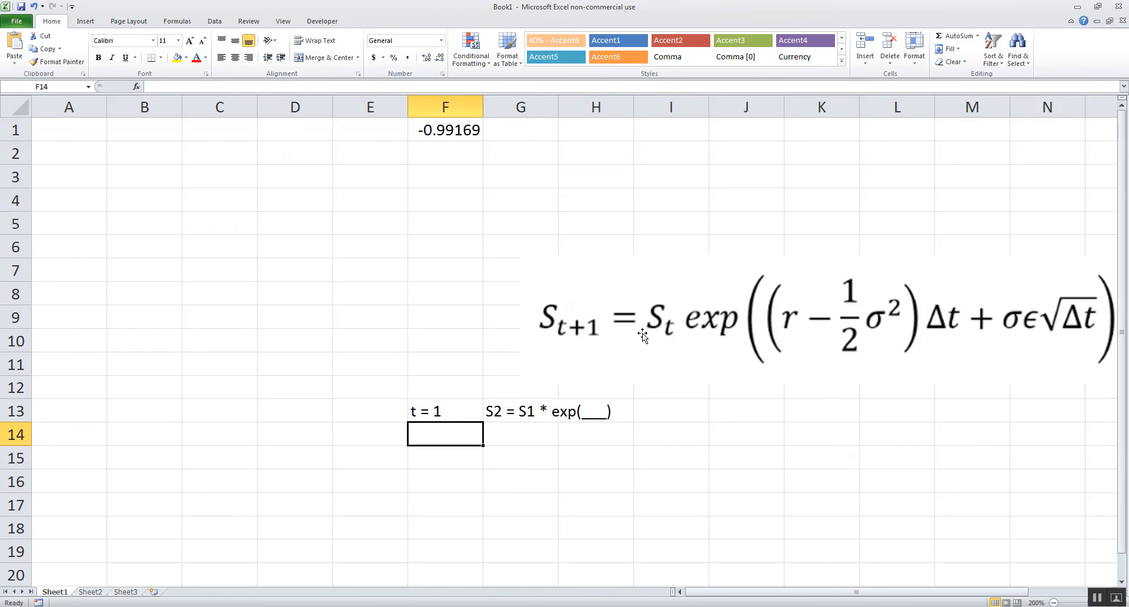
Label the t = 2 step as S3 = S2 * exp(___) in row 14
{"action": "type", "text": "t = 2"}
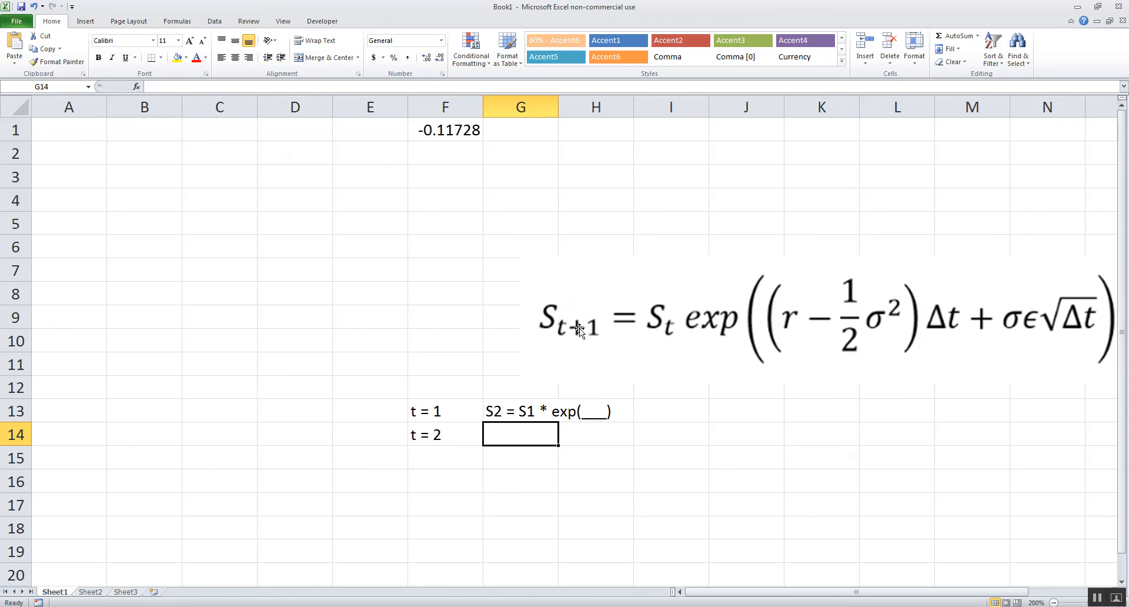
{"action": "mouse_move", "coordinate": [644, 410]}
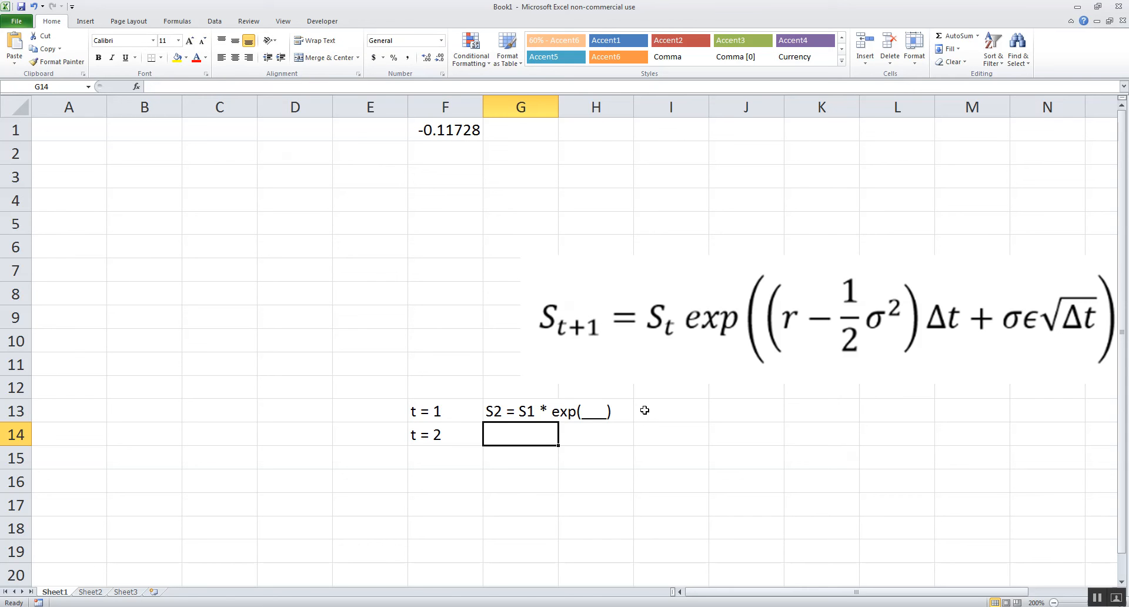
{"action": "type", "text": "S3 ="}
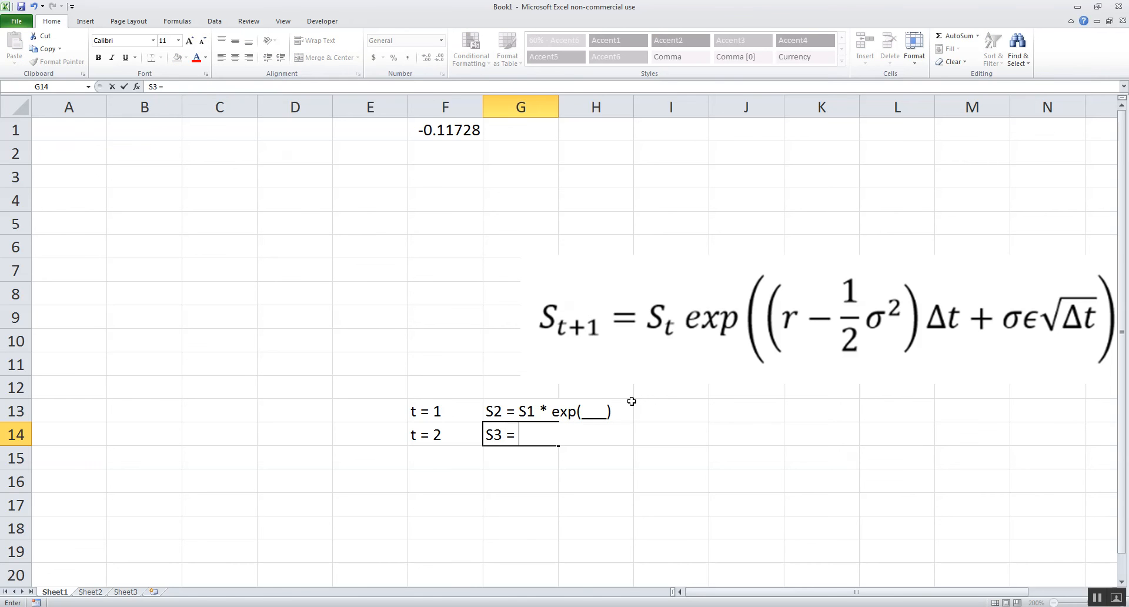
{"action": "mouse_move", "coordinate": [667, 339]}
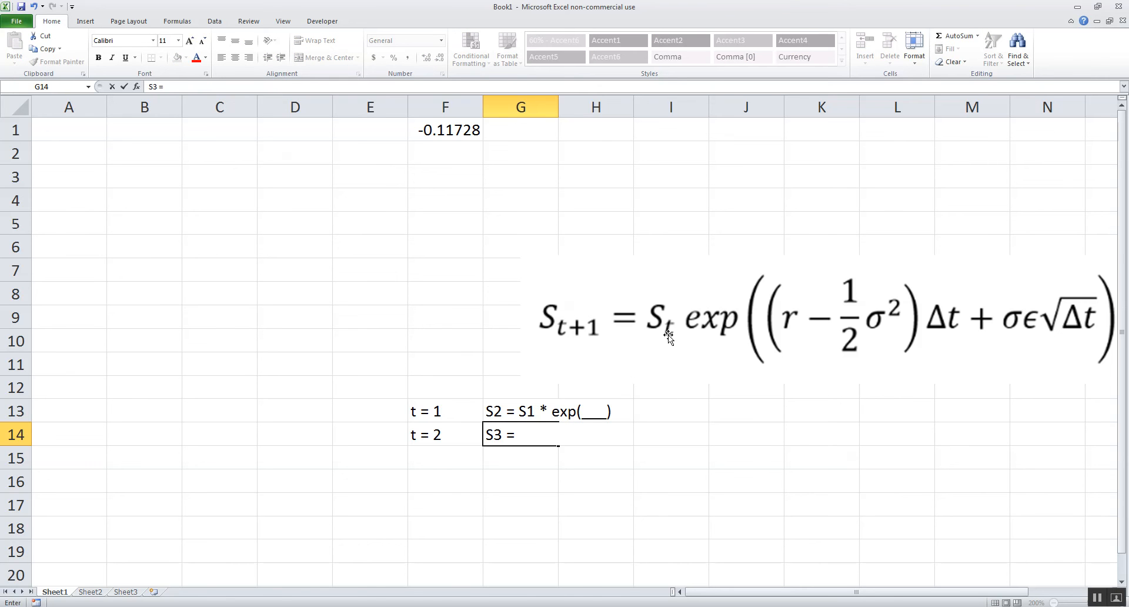
{"action": "mouse_move", "coordinate": [677, 358]}
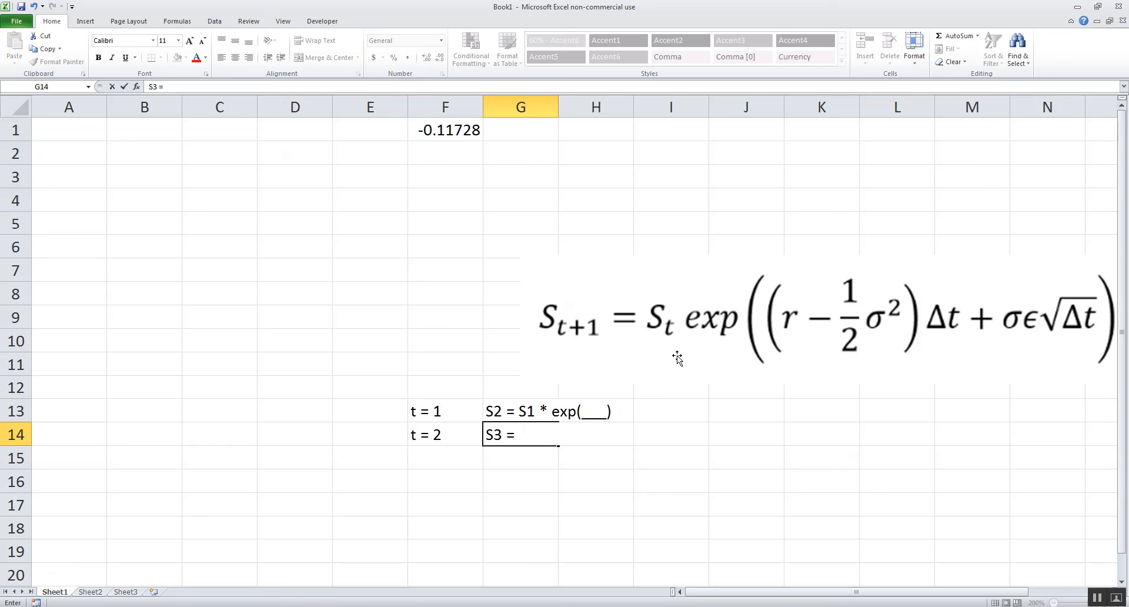
{"action": "type", "text": "S2 * exp"}
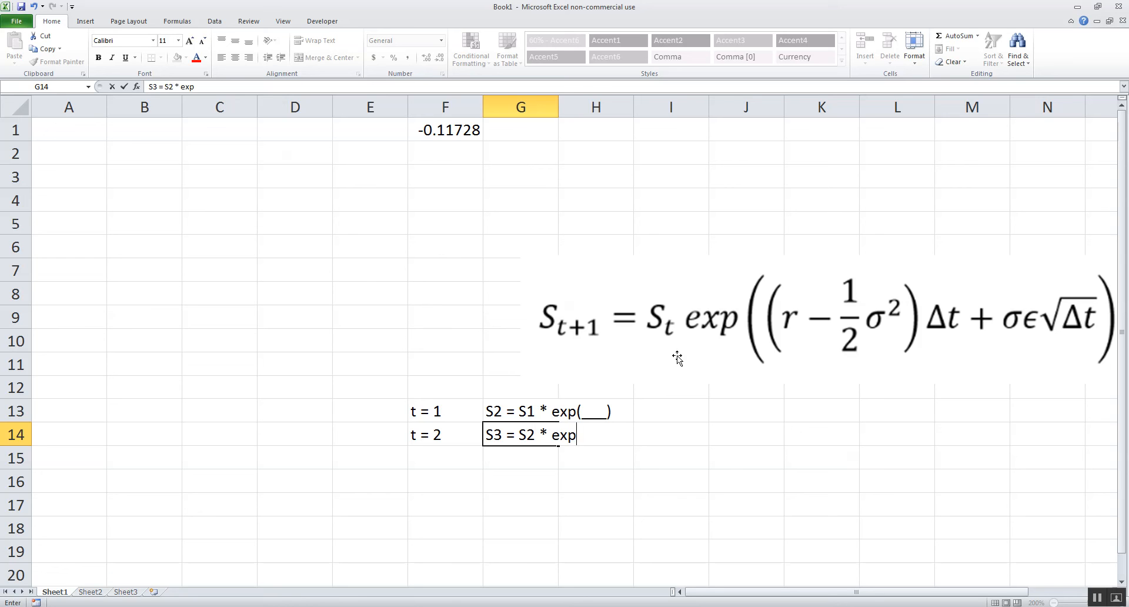
{"action": "type", "text": "(___)"}
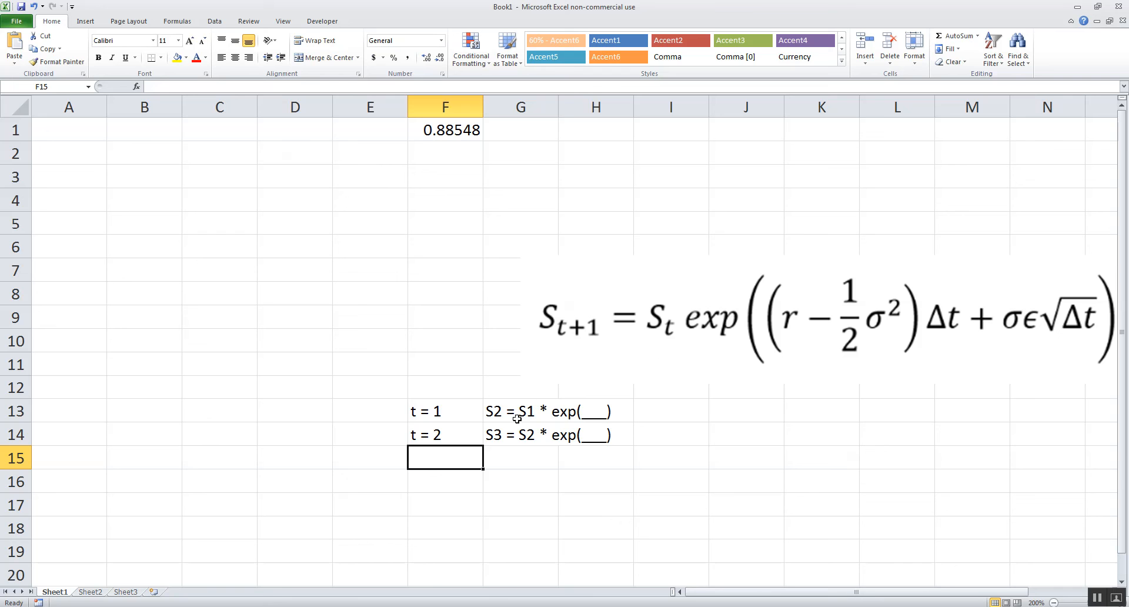
{"action": "mouse_move", "coordinate": [498, 438]}
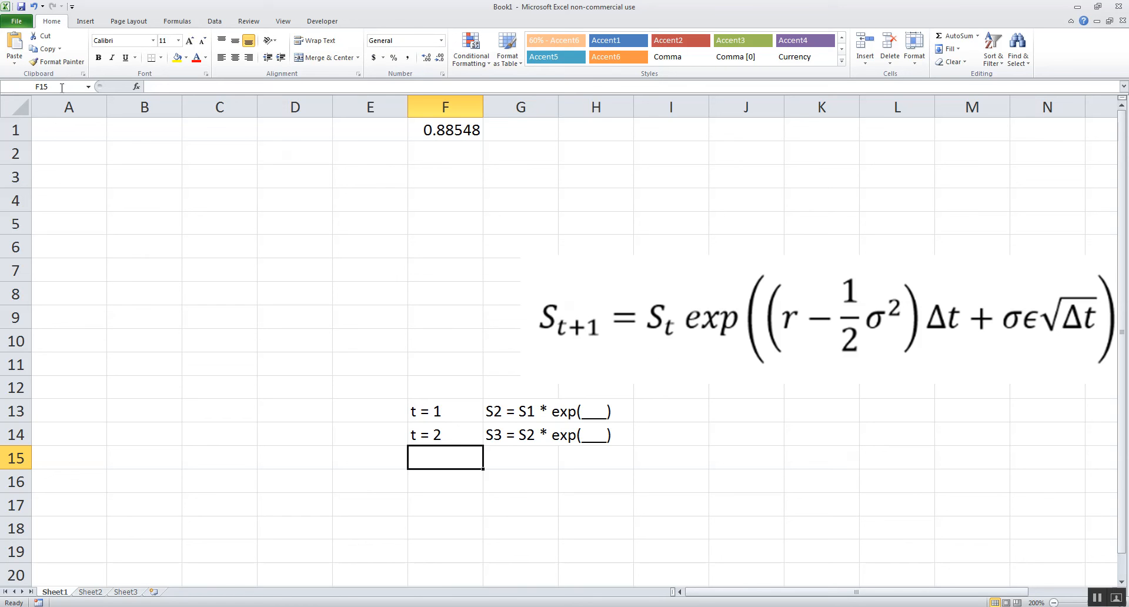
{"action": "mouse_move", "coordinate": [478, 346]}
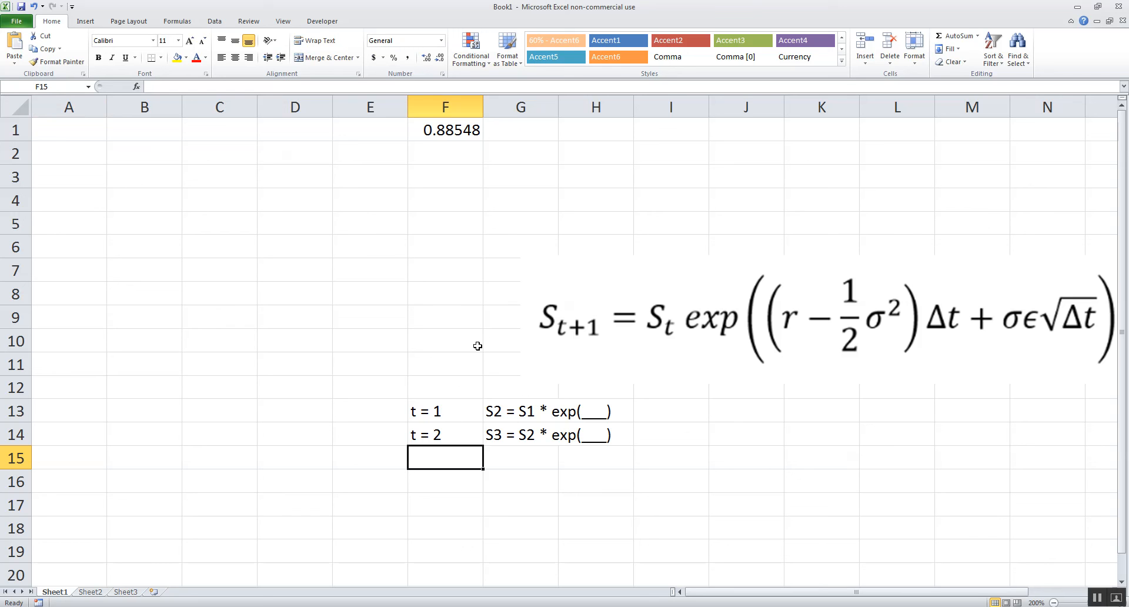
{"action": "mouse_move", "coordinate": [503, 198]}
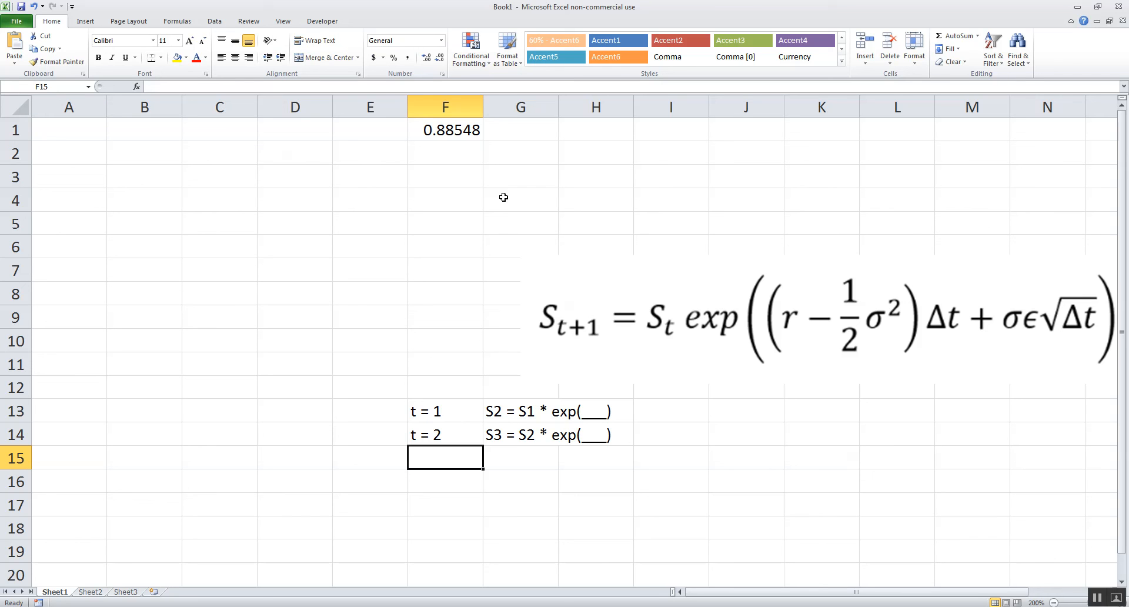
{"action": "mouse_move", "coordinate": [451, 195]}
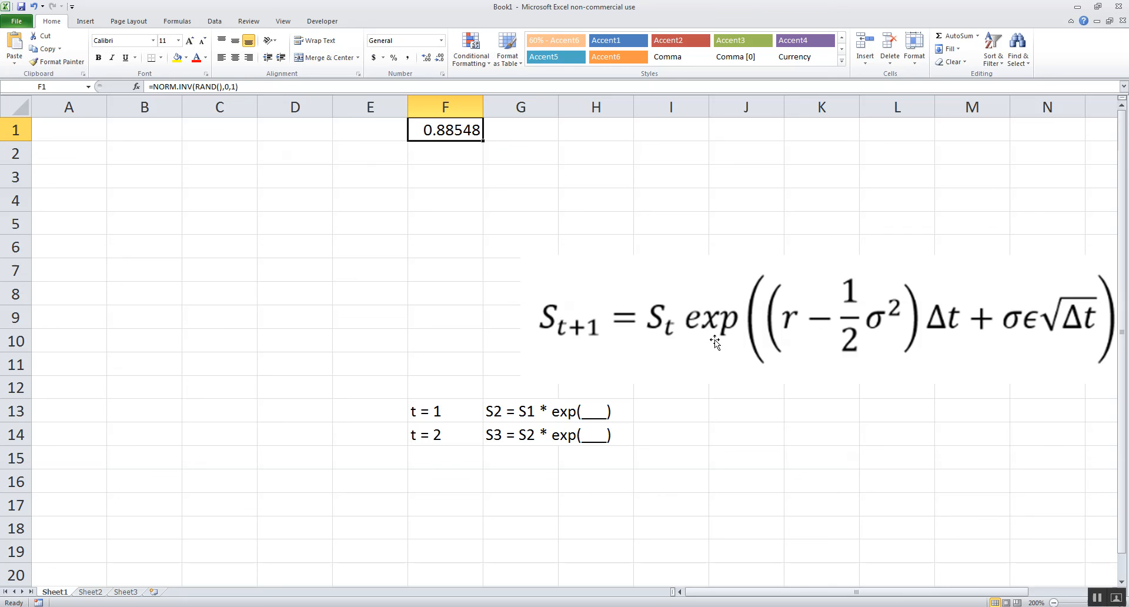
{"action": "mouse_move", "coordinate": [723, 349]}
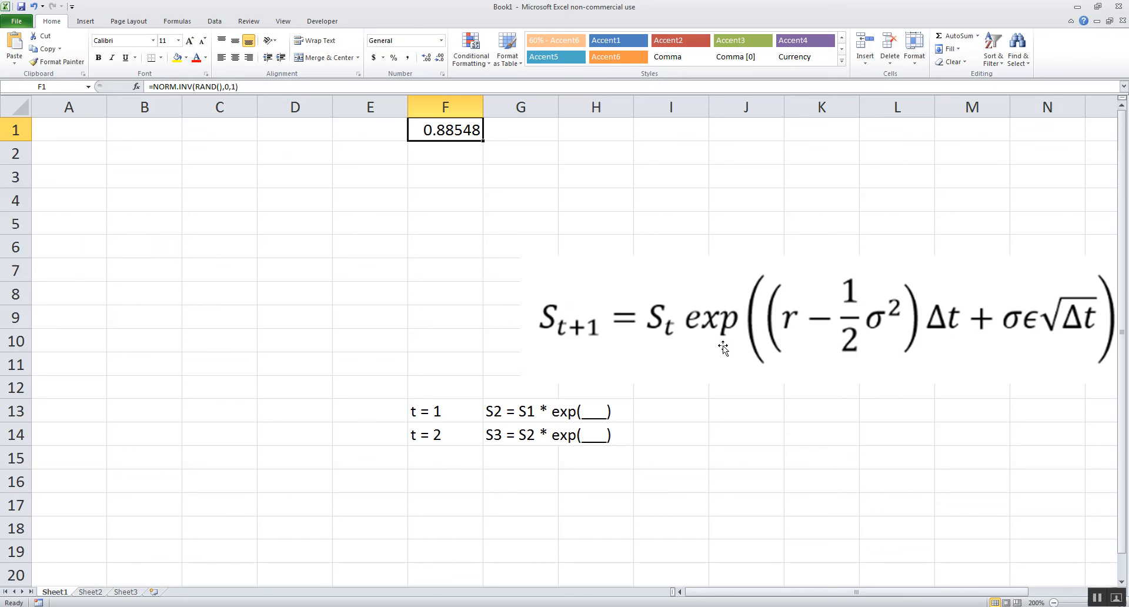
{"action": "mouse_move", "coordinate": [105, 121]}
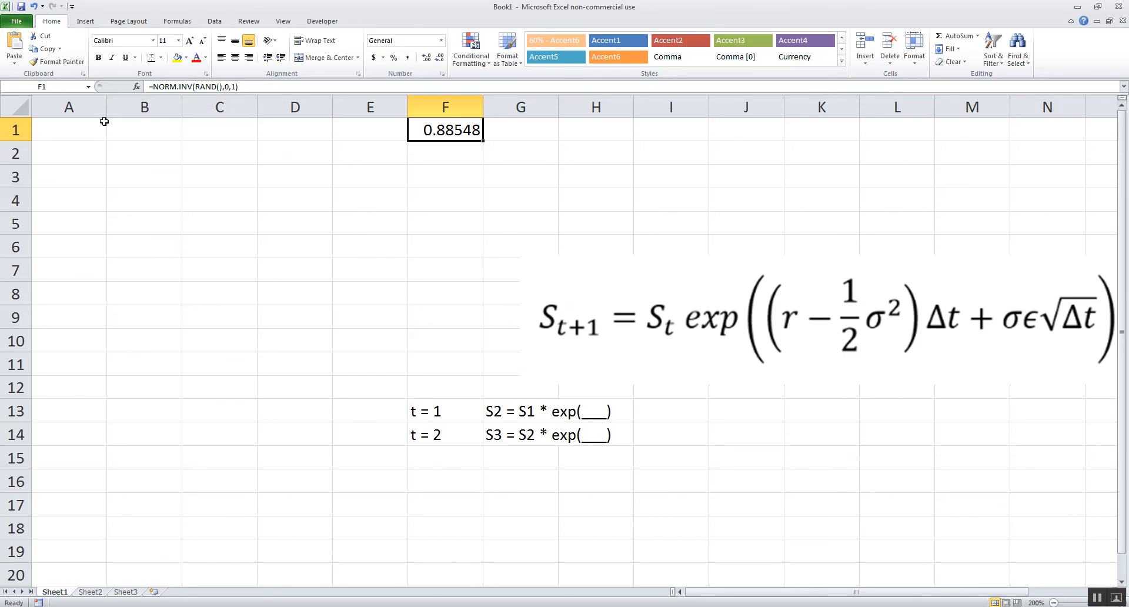
{"action": "mouse_move", "coordinate": [62, 127]}
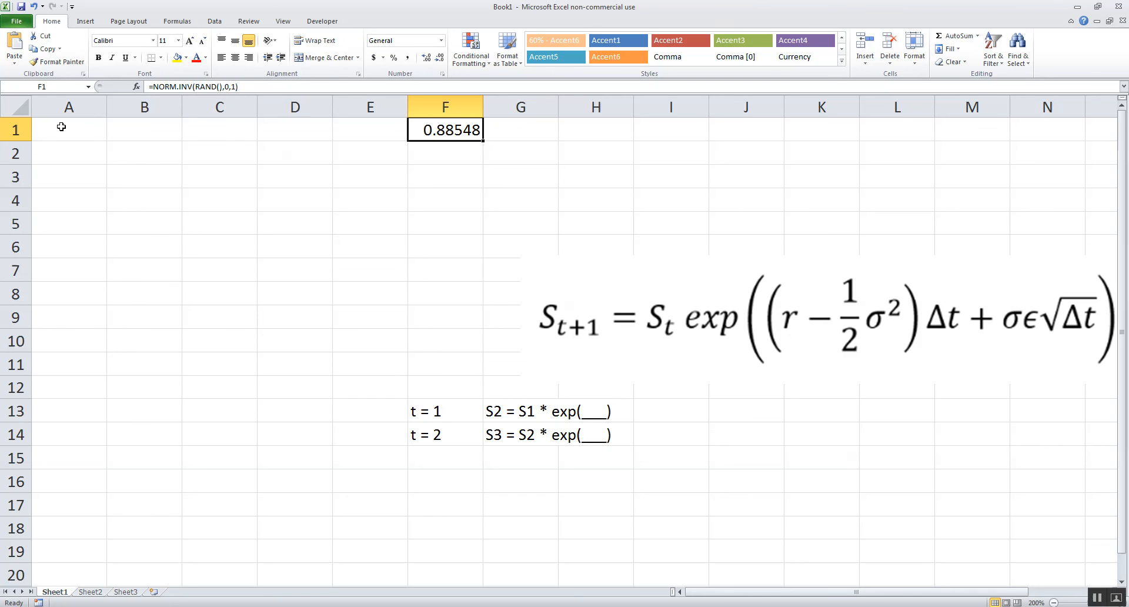
{"action": "left_click", "coordinate": [68, 129]}
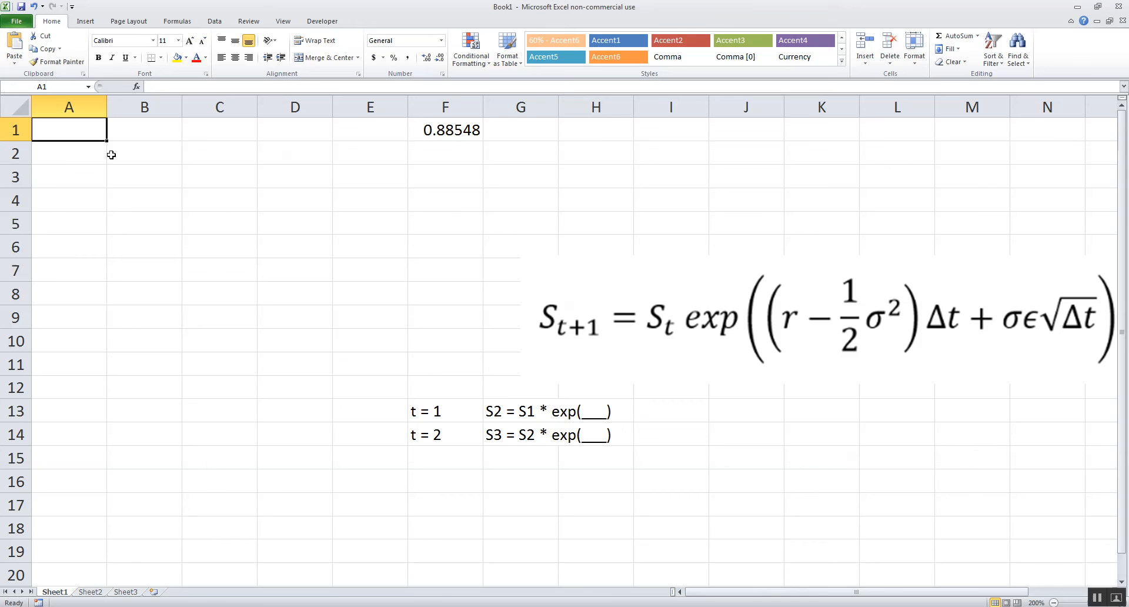
Put 200 in A1 and =A1*NORM.INV(RAND(),0,1) in A2
{"action": "type", "text": "200"}
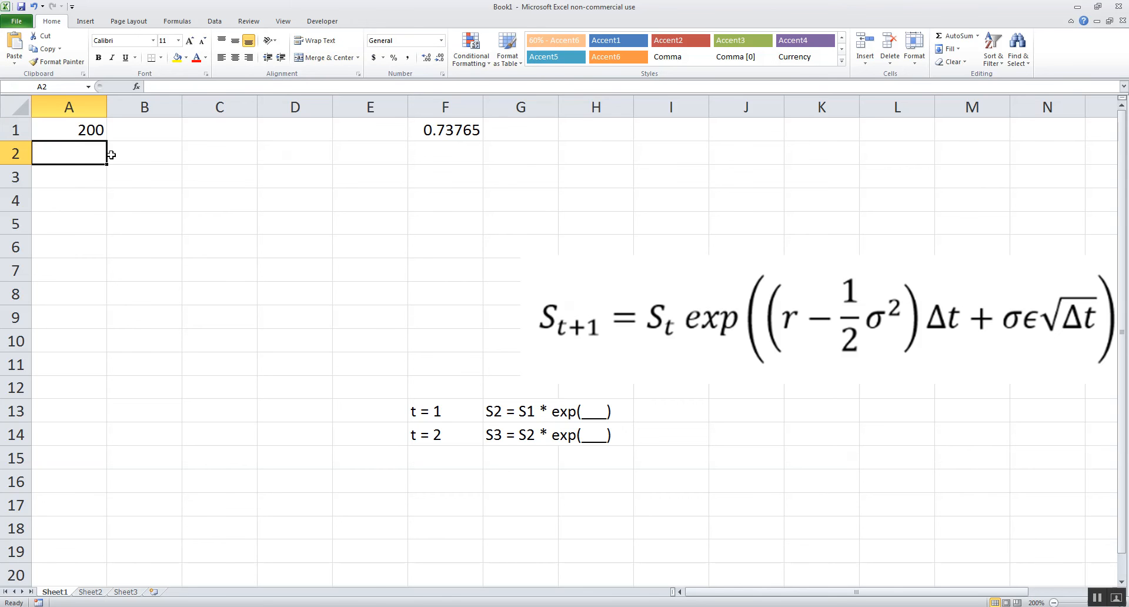
{"action": "mouse_move", "coordinate": [400, 297]}
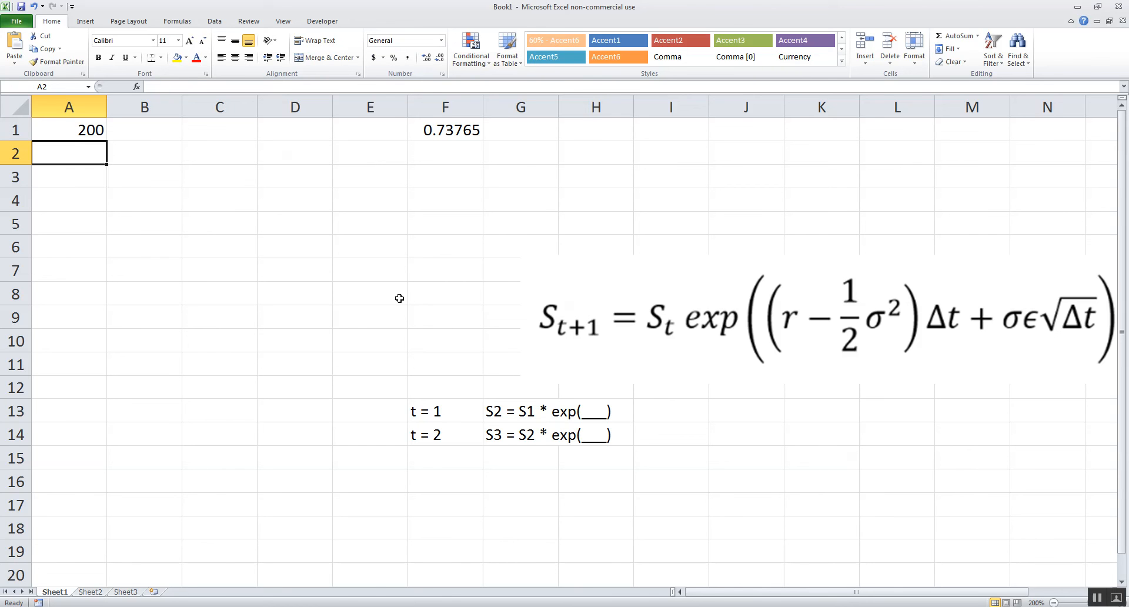
{"action": "type", "text": "="}
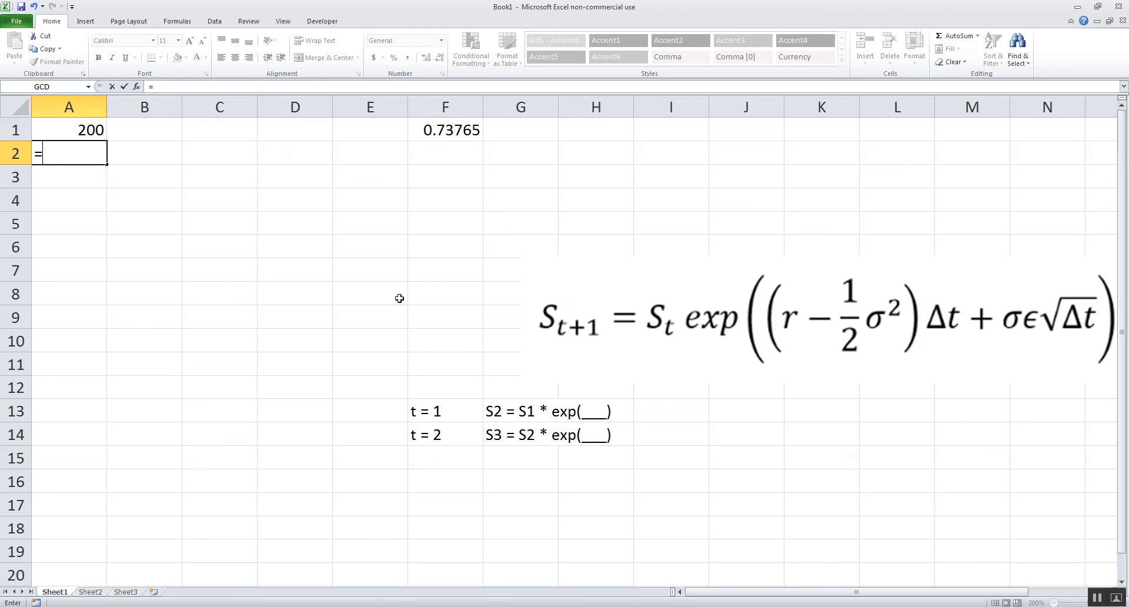
{"action": "left_click", "coordinate": [70, 129]}
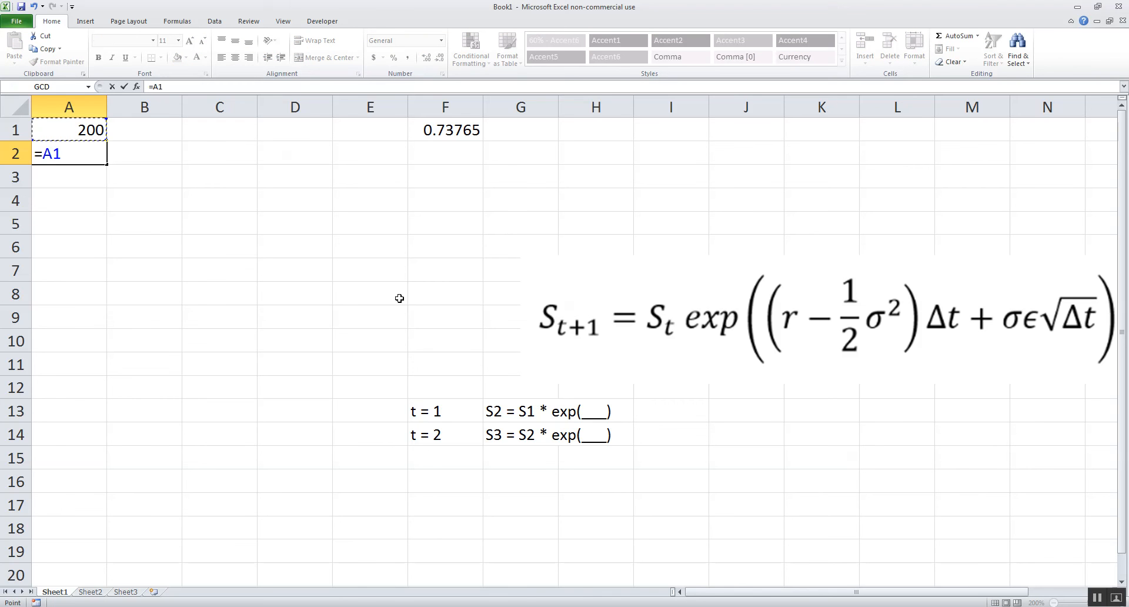
{"action": "type", "text": "*"}
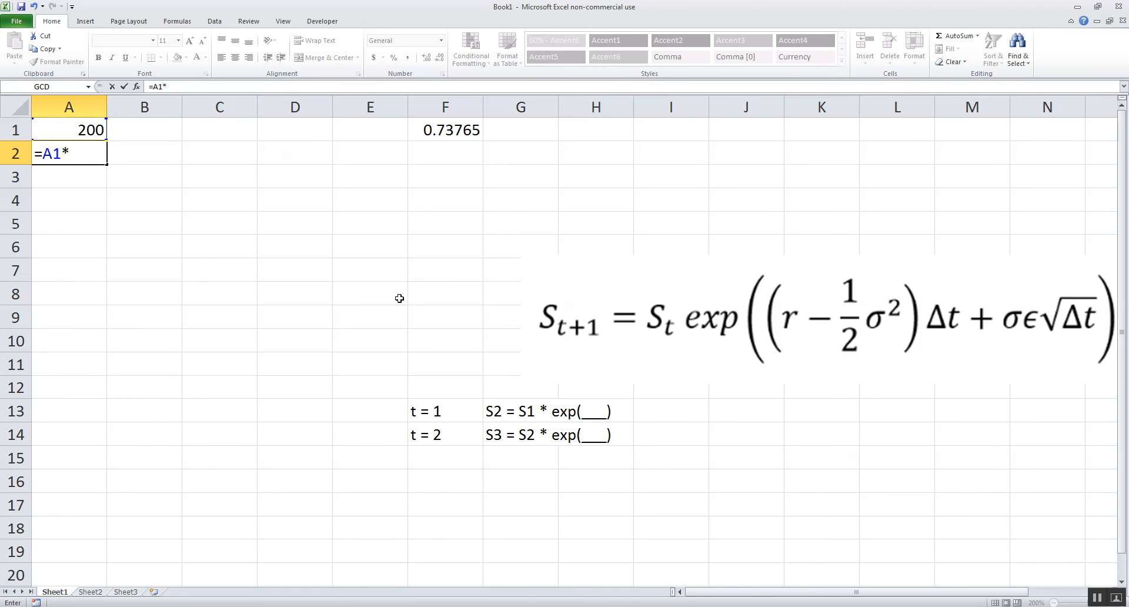
{"action": "type", "text": "norm.inv"}
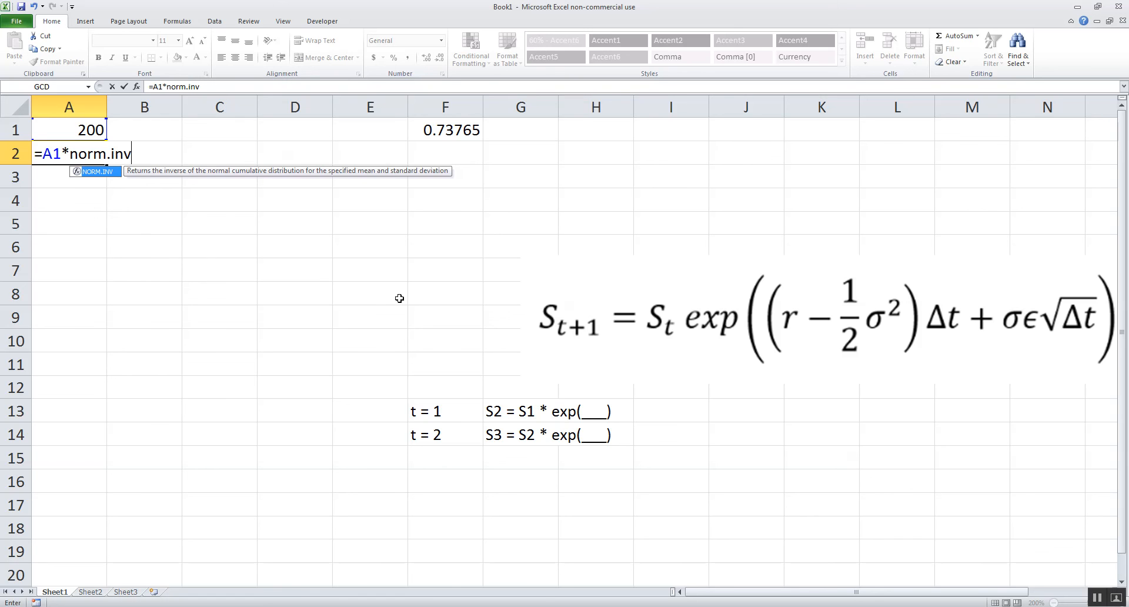
{"action": "type", "text": "(rand("}
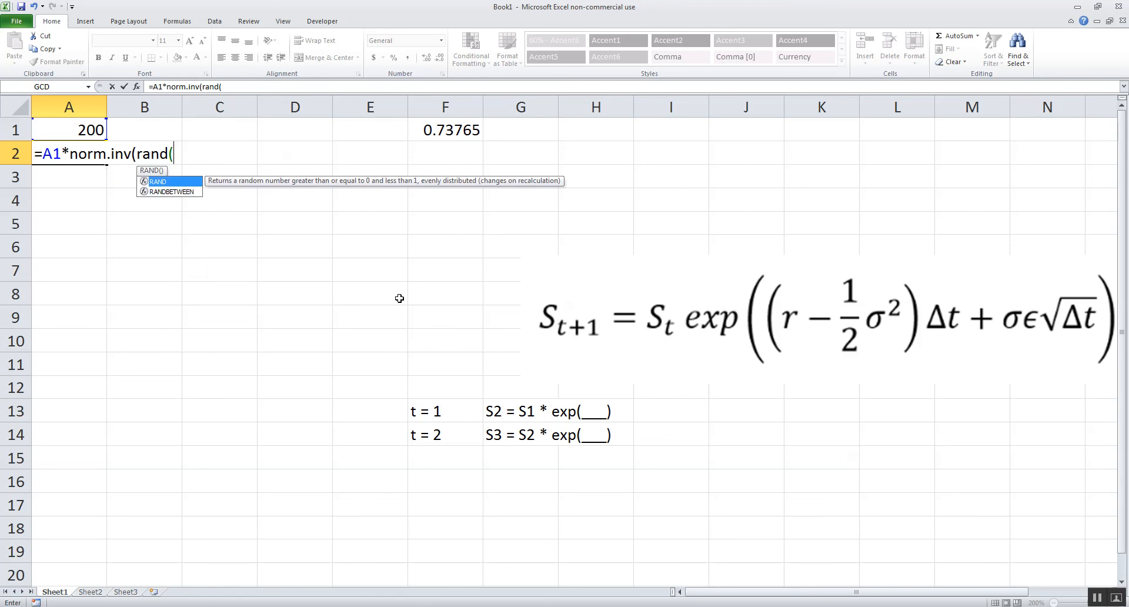
{"action": "type", "text": "),0,1)"}
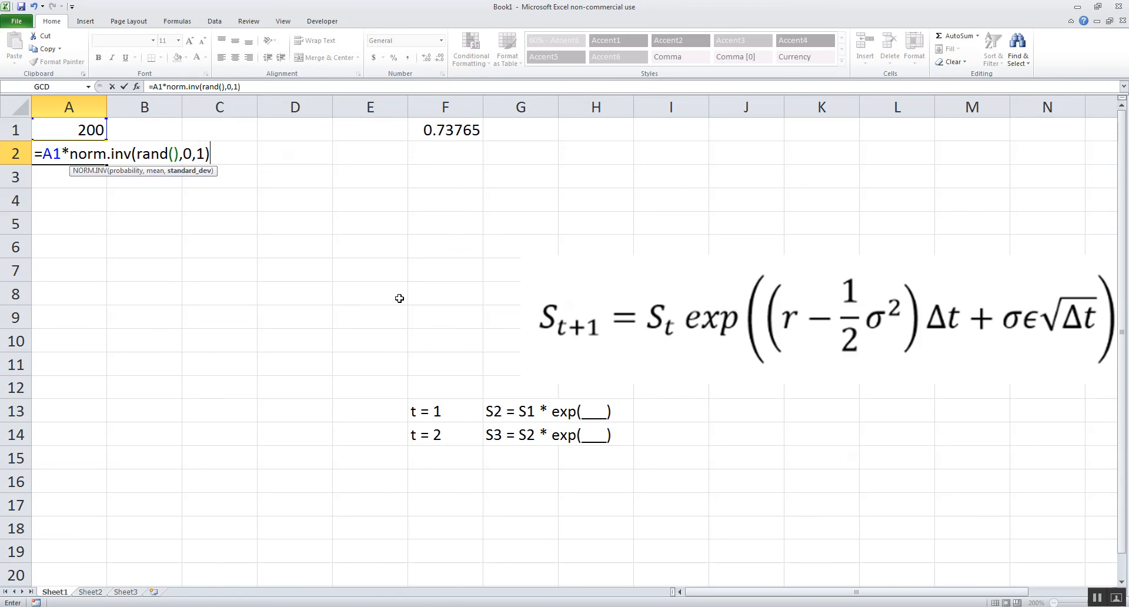
{"action": "key", "text": "enter"}
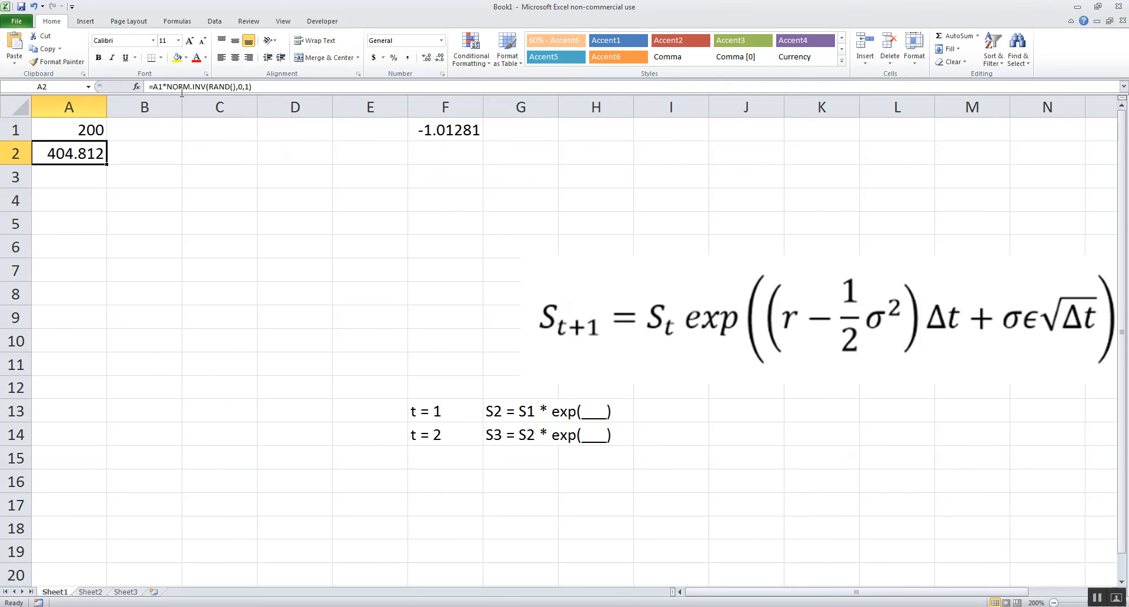
Change A2's formula to =A1+NORM.INV(RAND(),0,1) so it adds the draw
{"action": "double_click", "coordinate": [69, 153]}
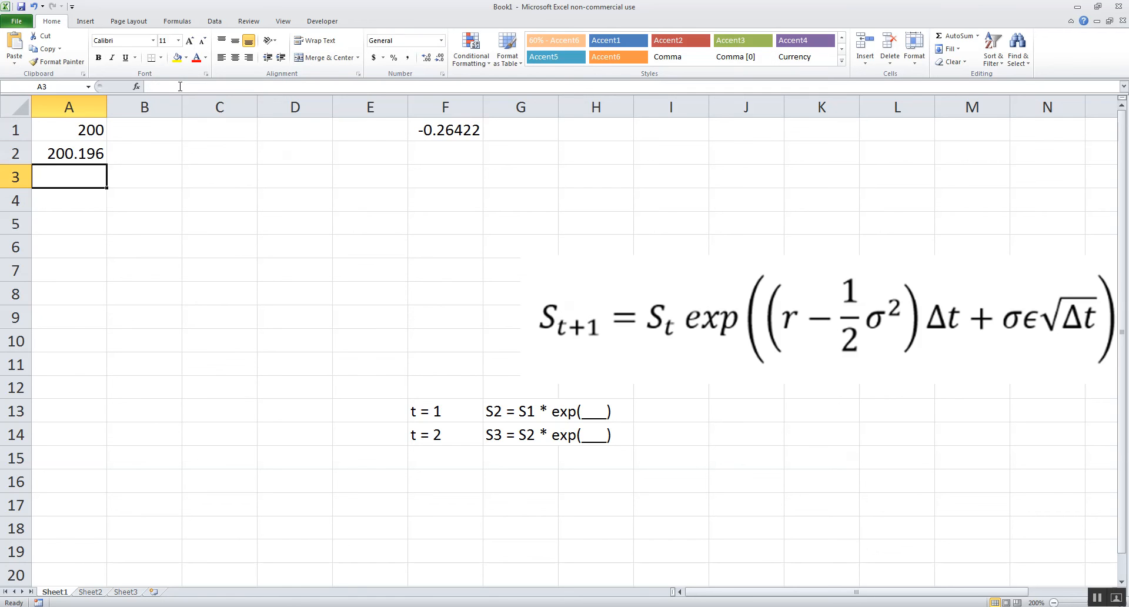
{"action": "left_click", "coordinate": [70, 153]}
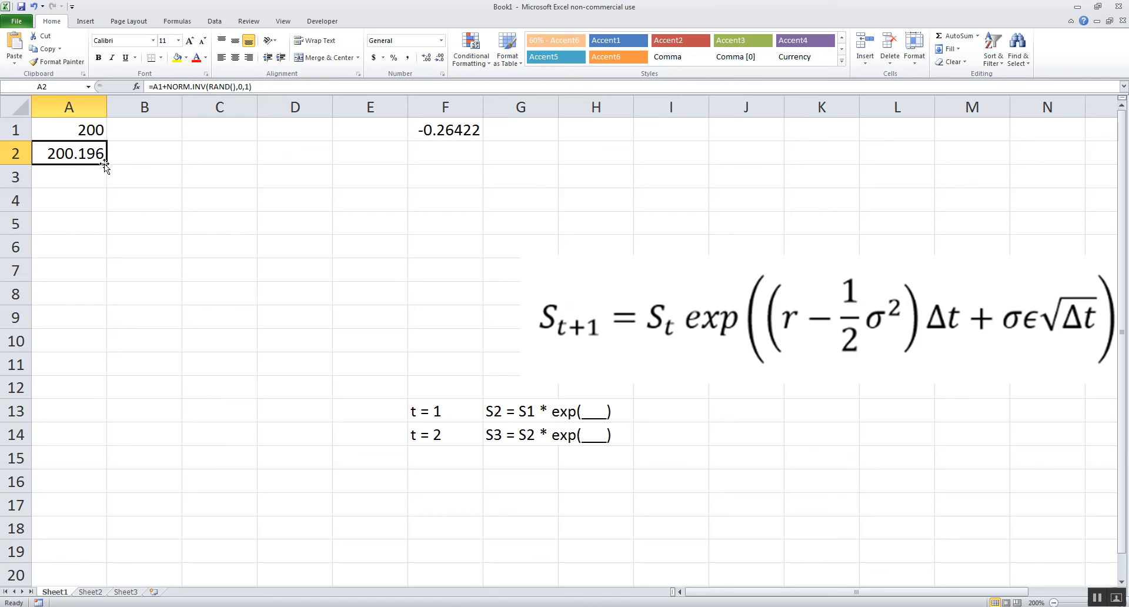
Fill A2's additive random-walk formula down through A15 and verify A6 builds on A5
{"action": "left_click_drag", "start_coordinate": [107, 162], "coordinate": [107, 457]}
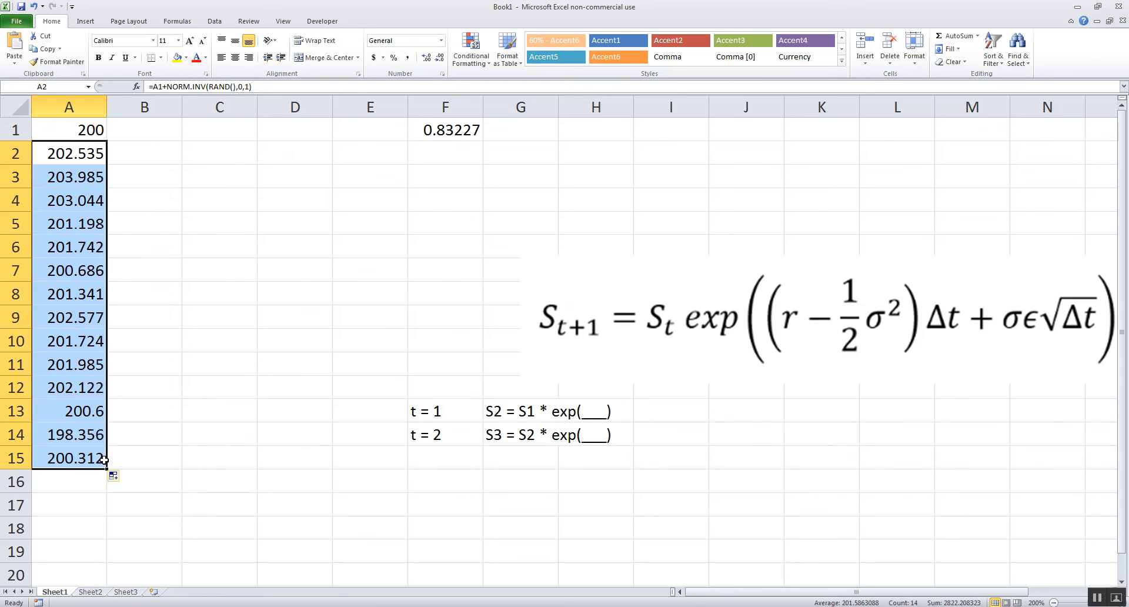
{"action": "mouse_move", "coordinate": [68, 371]}
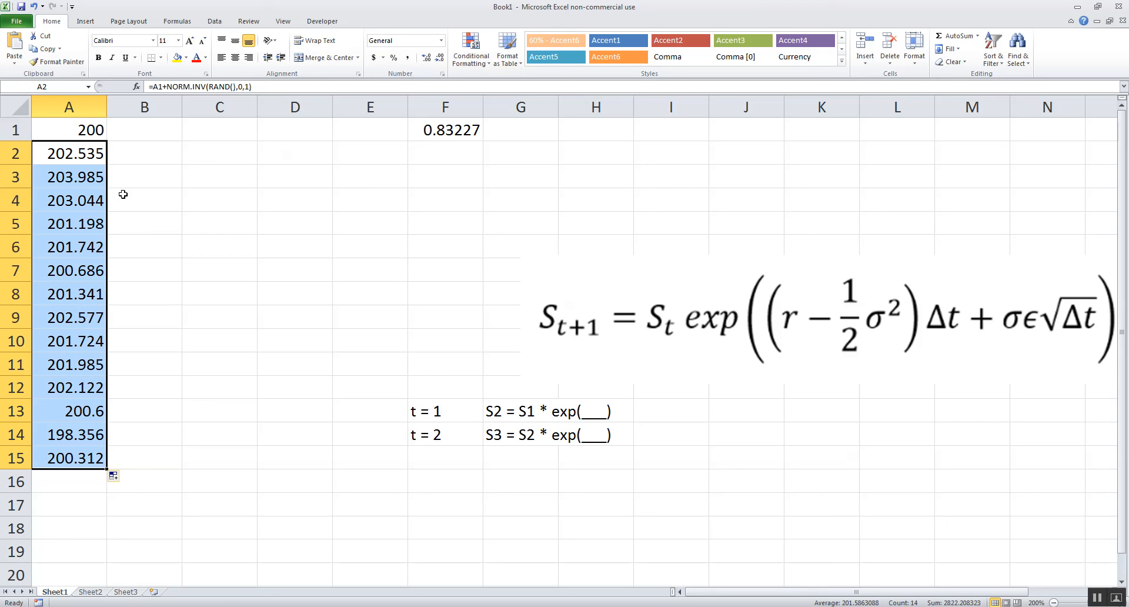
{"action": "mouse_move", "coordinate": [784, 278]}
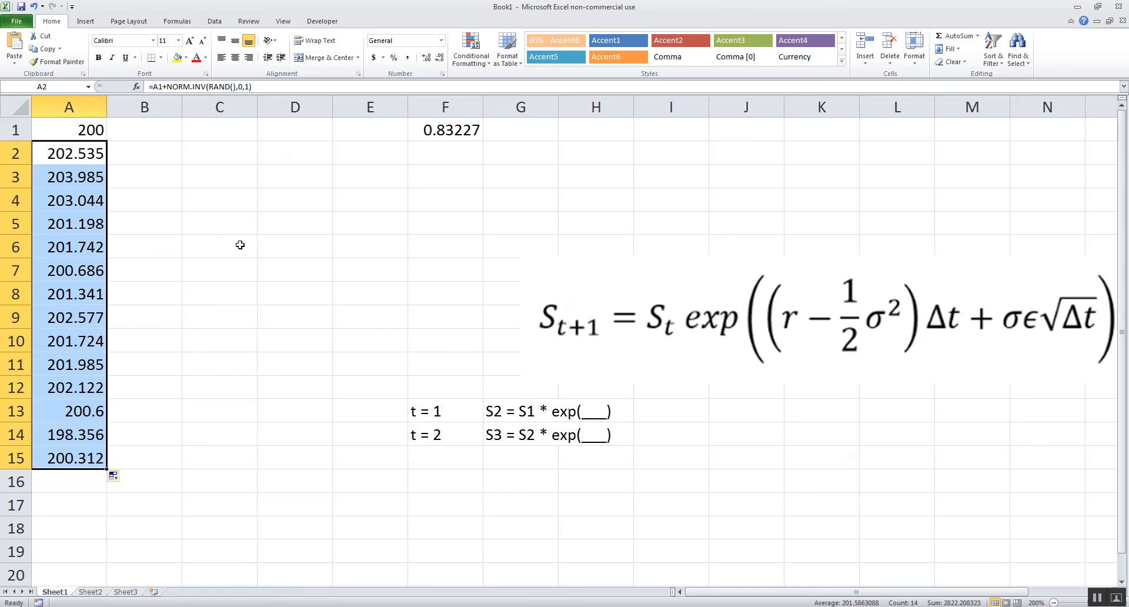
{"action": "left_click", "coordinate": [70, 152]}
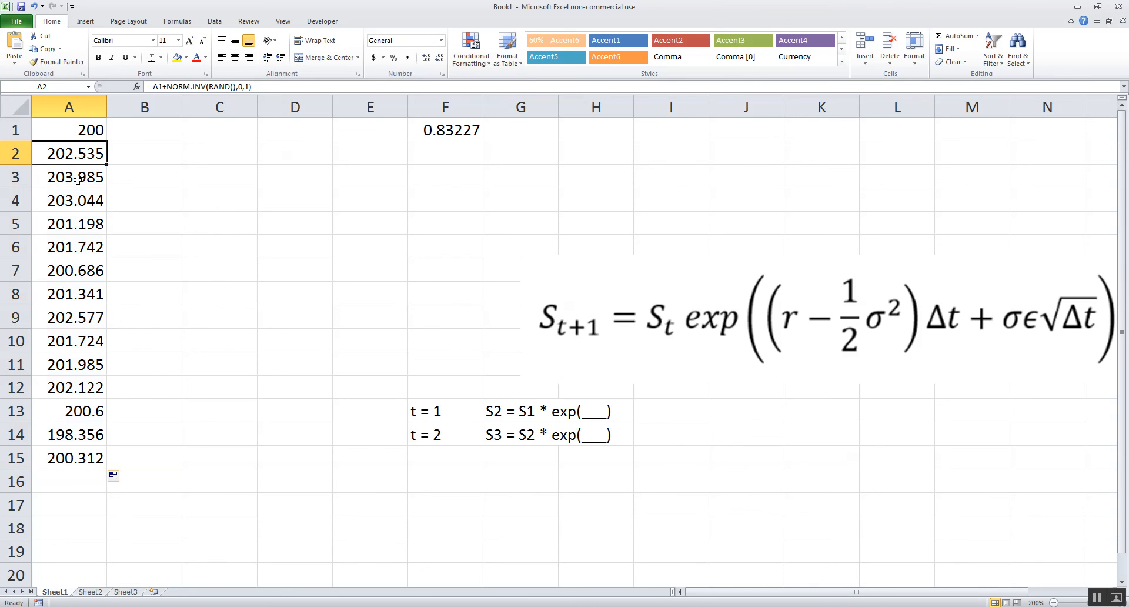
{"action": "left_click", "coordinate": [70, 246]}
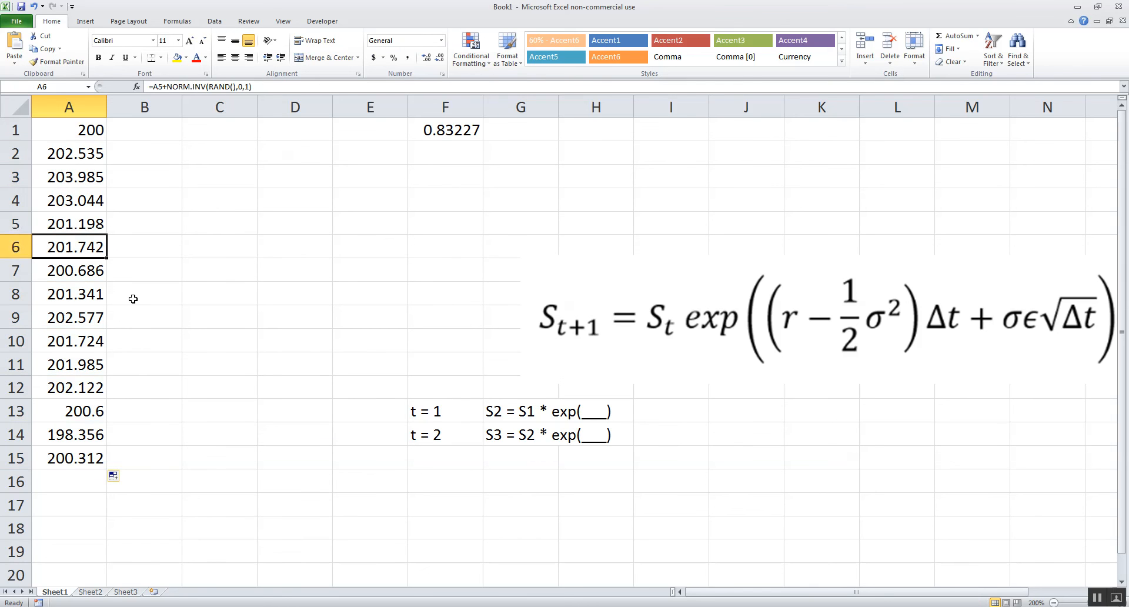
{"action": "mouse_move", "coordinate": [303, 278]}
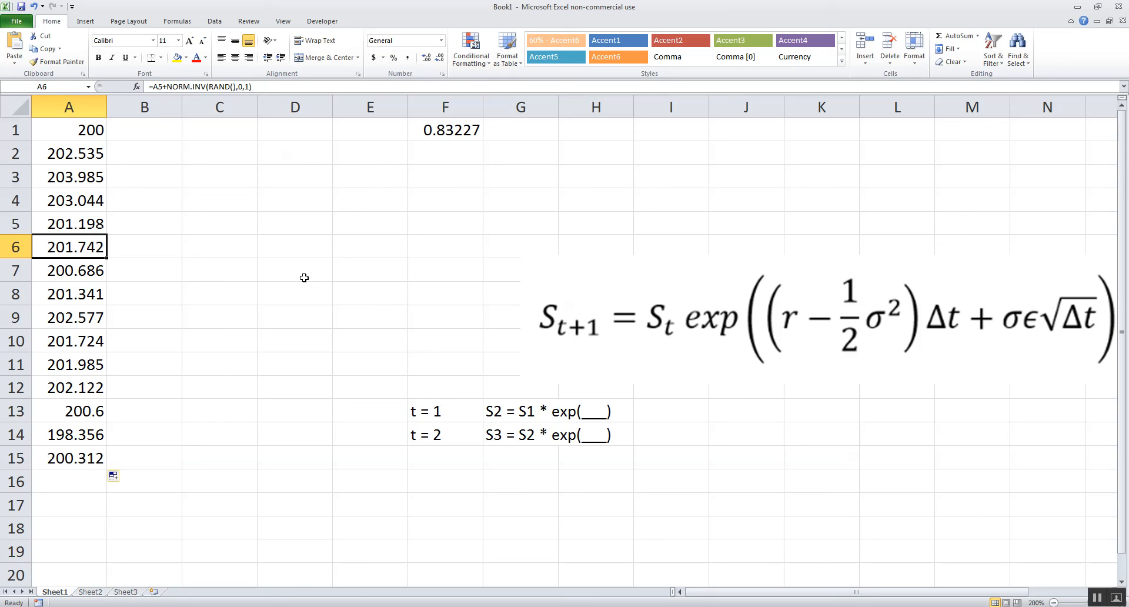